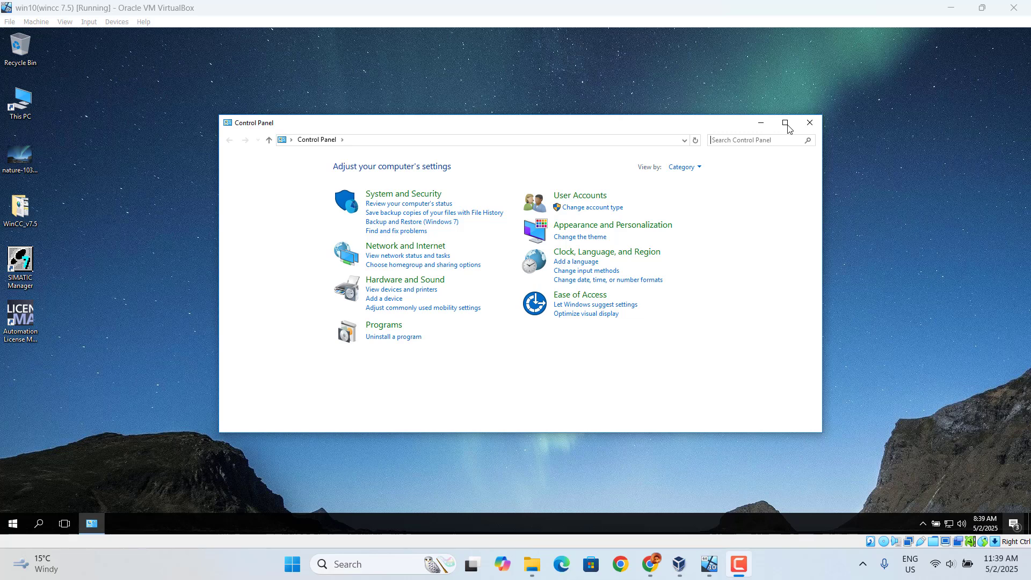
pyautogui.moveTo(25, 517)
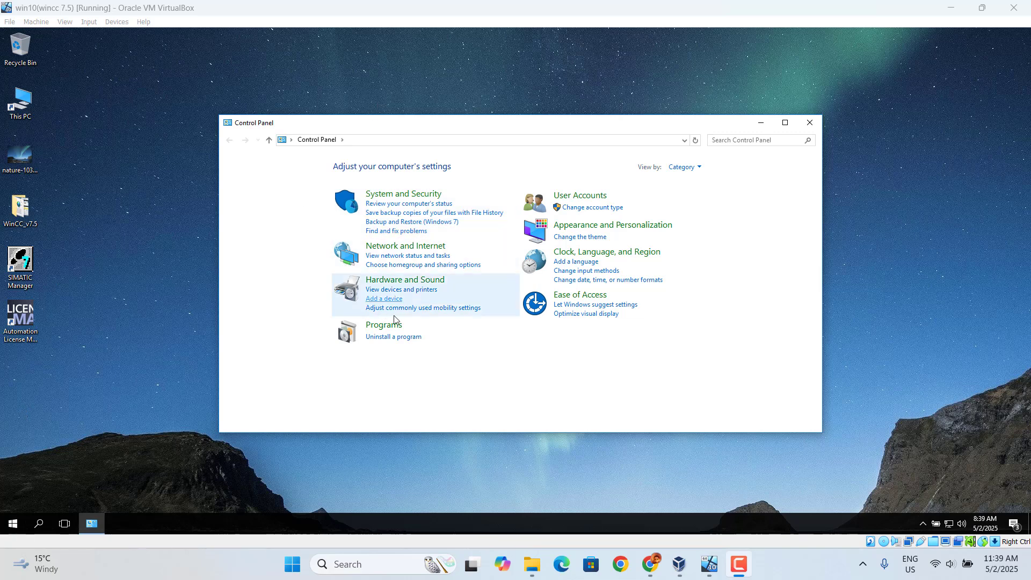
pyautogui.moveTo(386, 340)
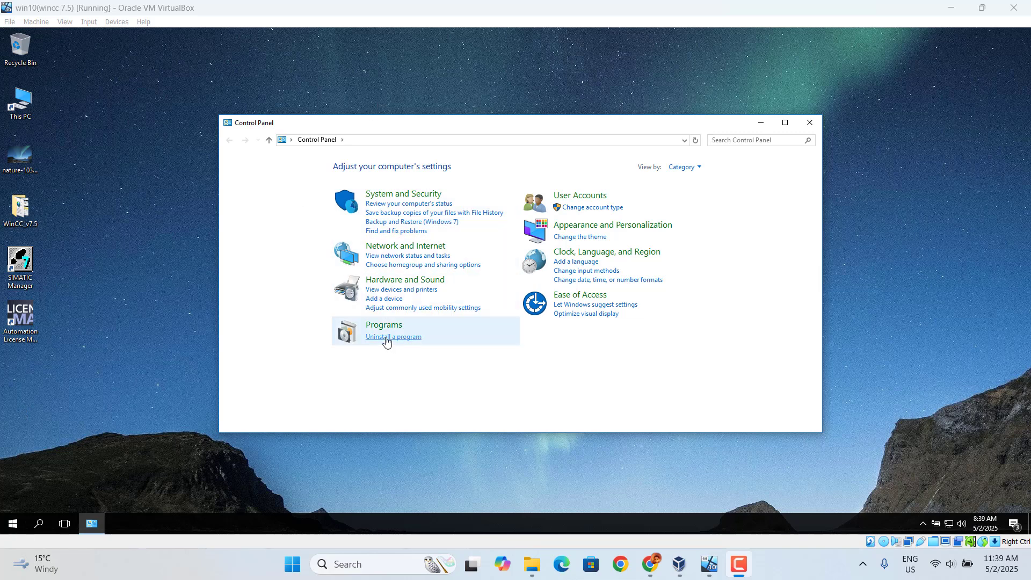
# Open Programs and Features via Control Panel's 'Uninstall a program' link.
pyautogui.click(392, 336)
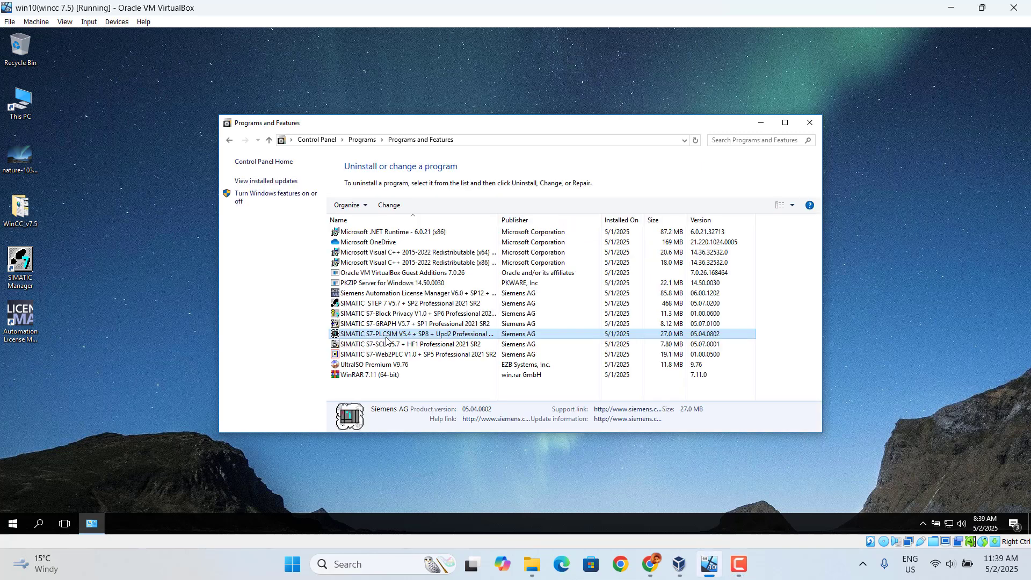
pyautogui.moveTo(263, 197)
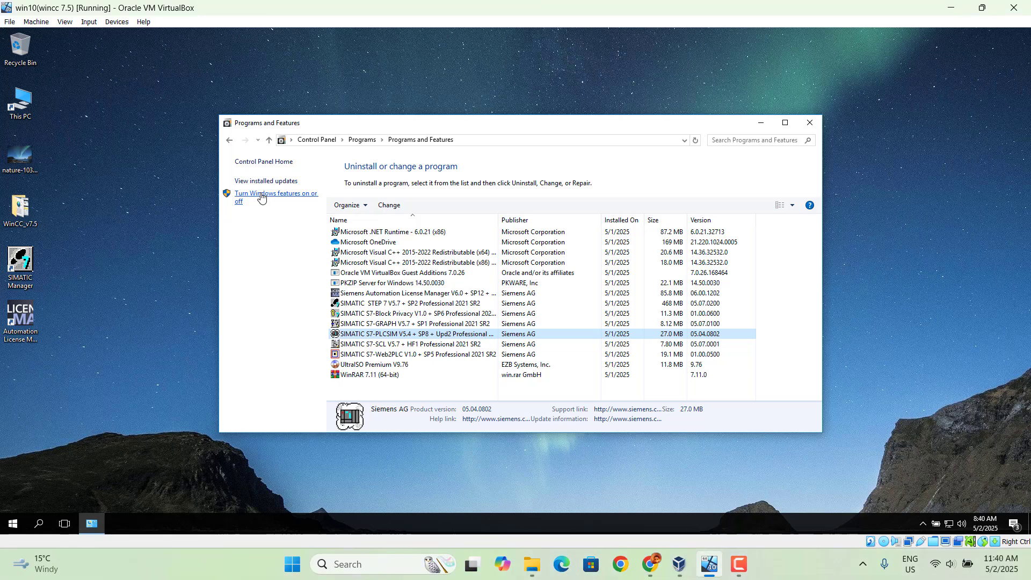
# Enable .NET Framework 3.5, IIS and MSMQ Server in Windows Features, then close Programs and Features.
pyautogui.click(273, 196)
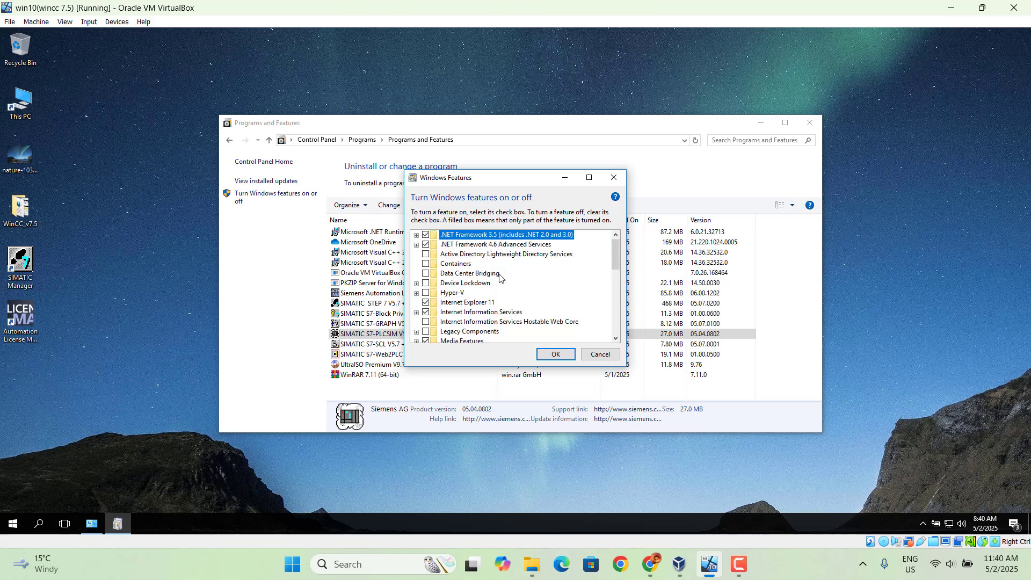
pyautogui.moveTo(448, 244)
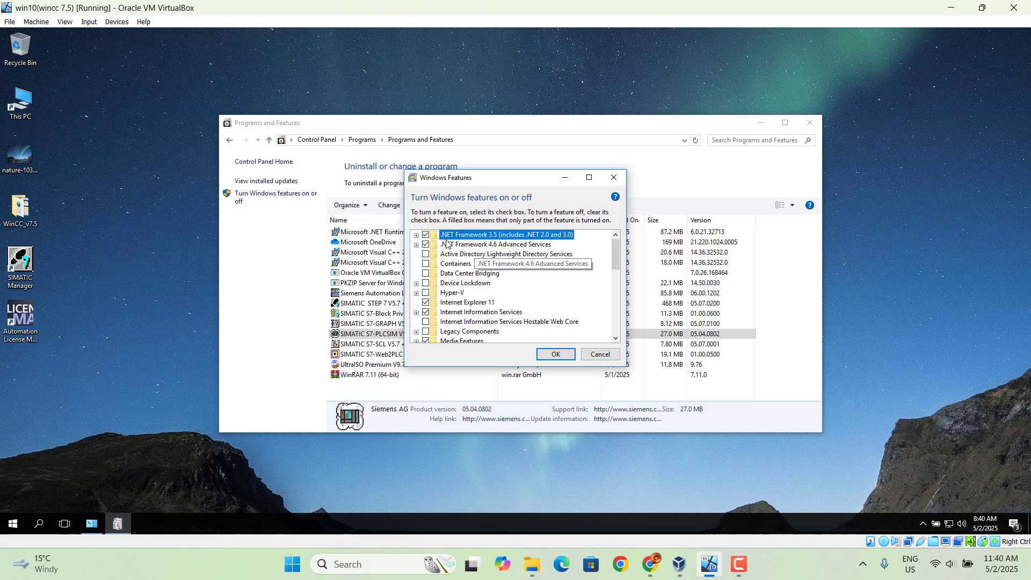
pyautogui.moveTo(506, 235)
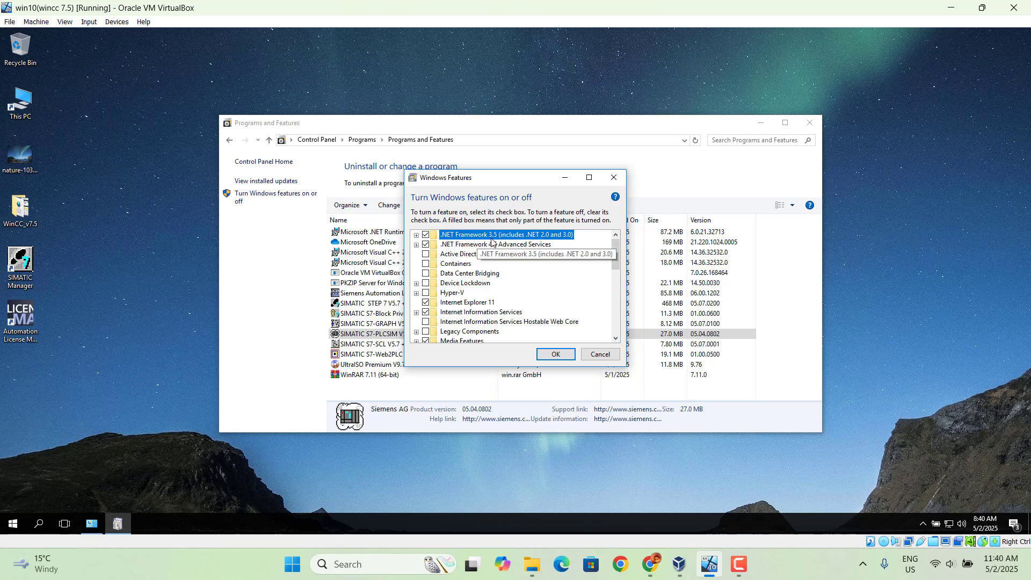
pyautogui.moveTo(496, 244)
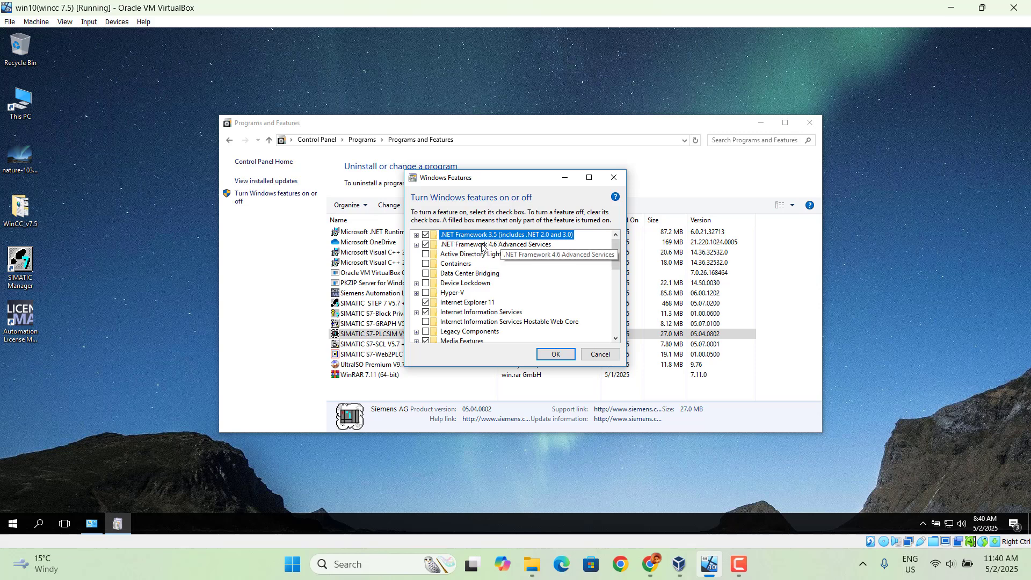
pyautogui.moveTo(432, 244)
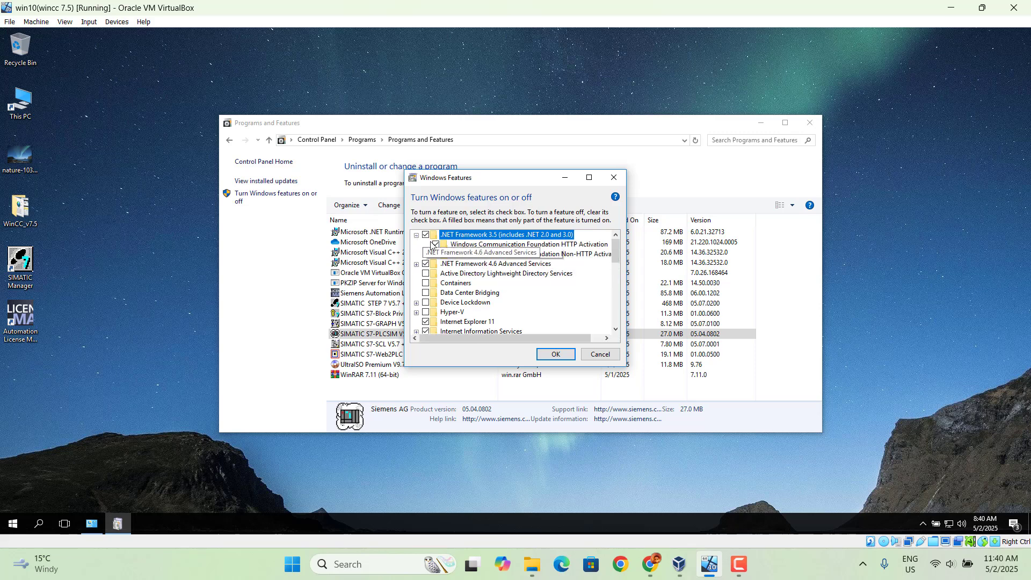
pyautogui.click(416, 234)
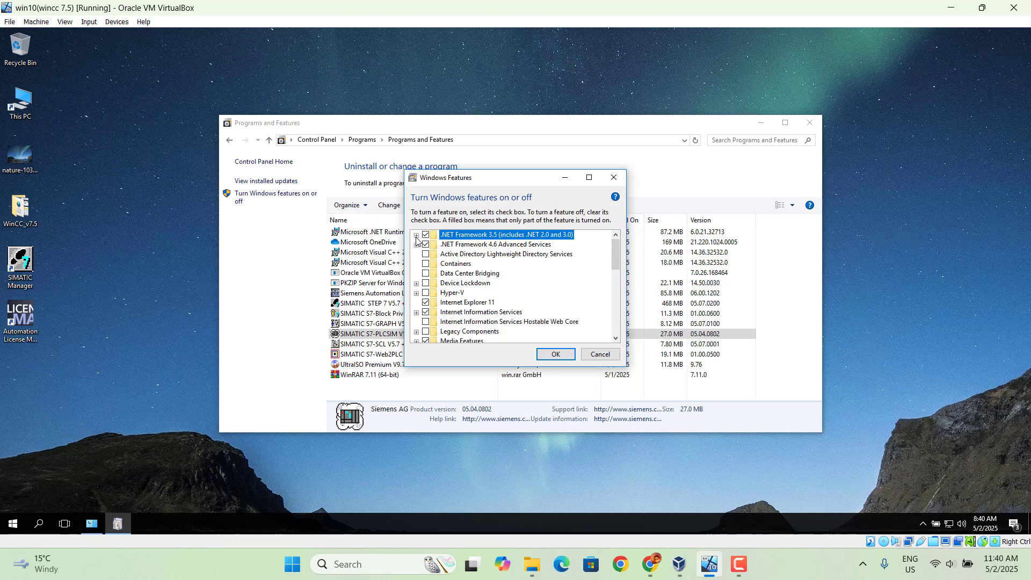
pyautogui.moveTo(481, 312)
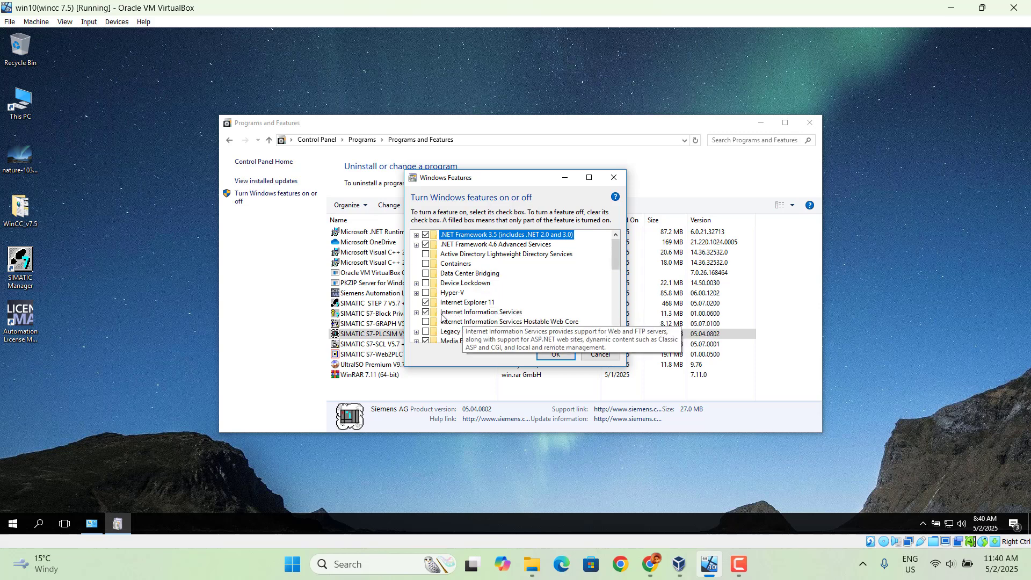
pyautogui.moveTo(478, 319)
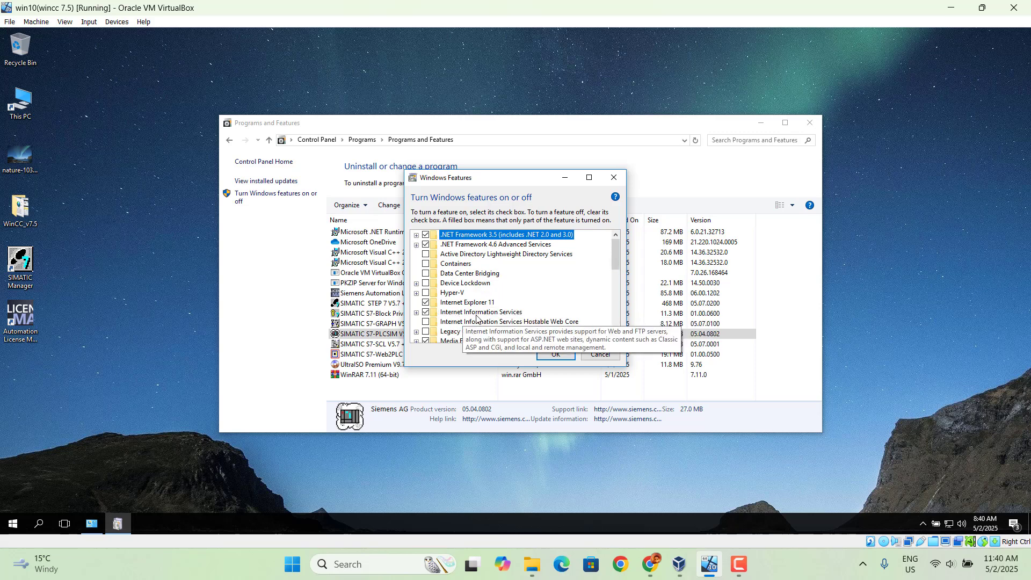
pyautogui.moveTo(445, 317)
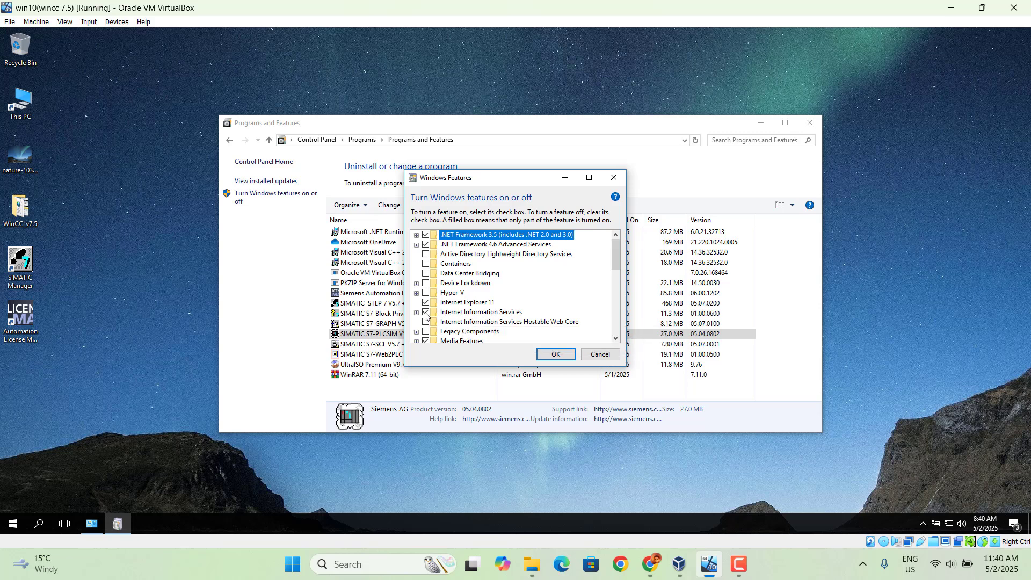
pyautogui.click(416, 311)
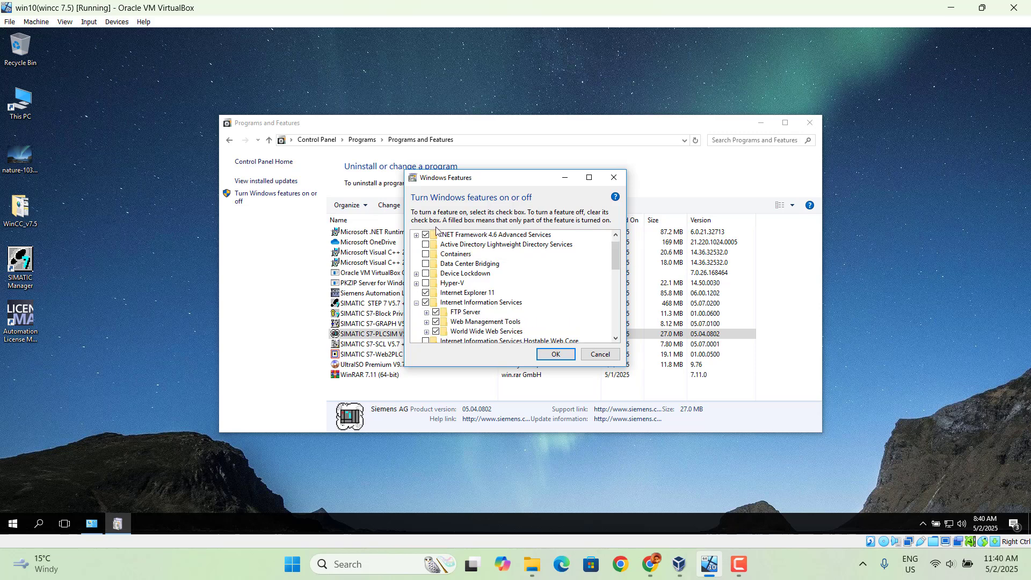
pyautogui.moveTo(560, 270)
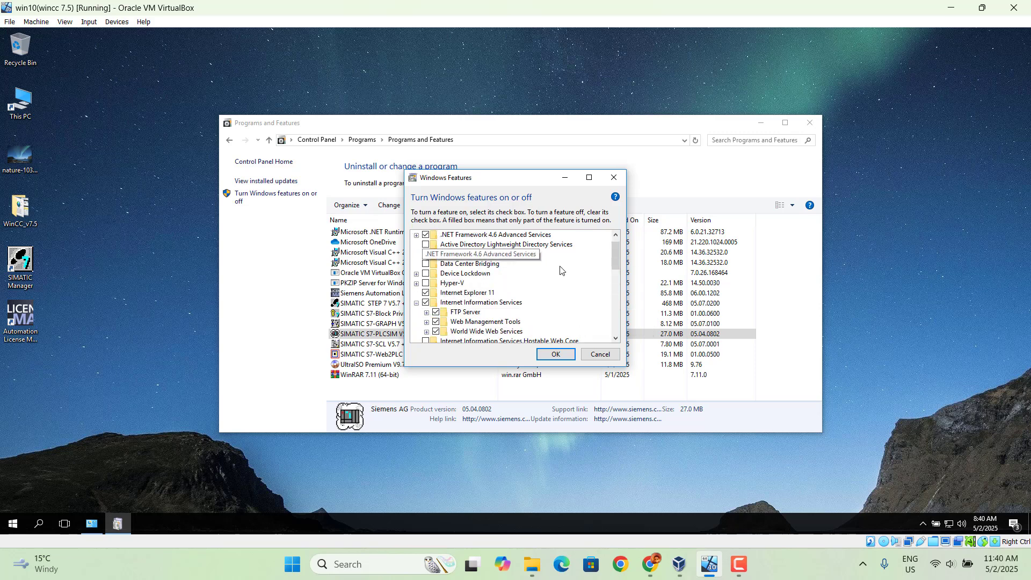
pyautogui.scroll(3)
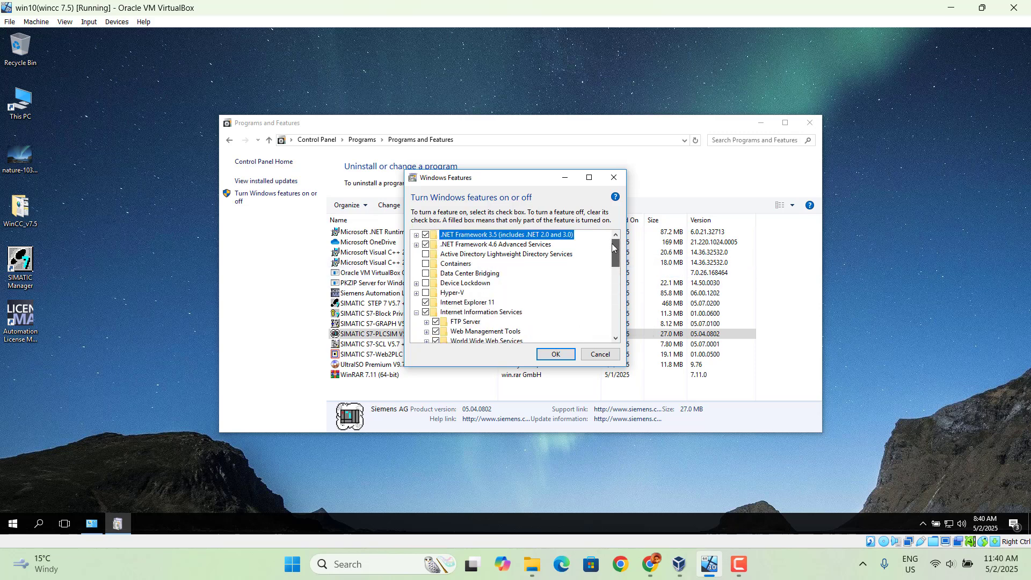
pyautogui.click(436, 311)
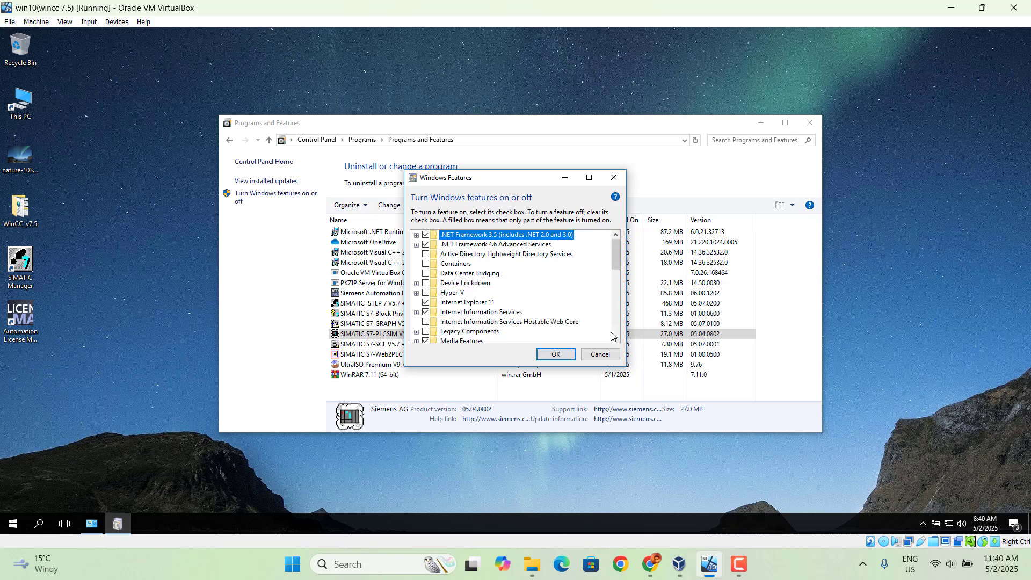
pyautogui.scroll(-3)
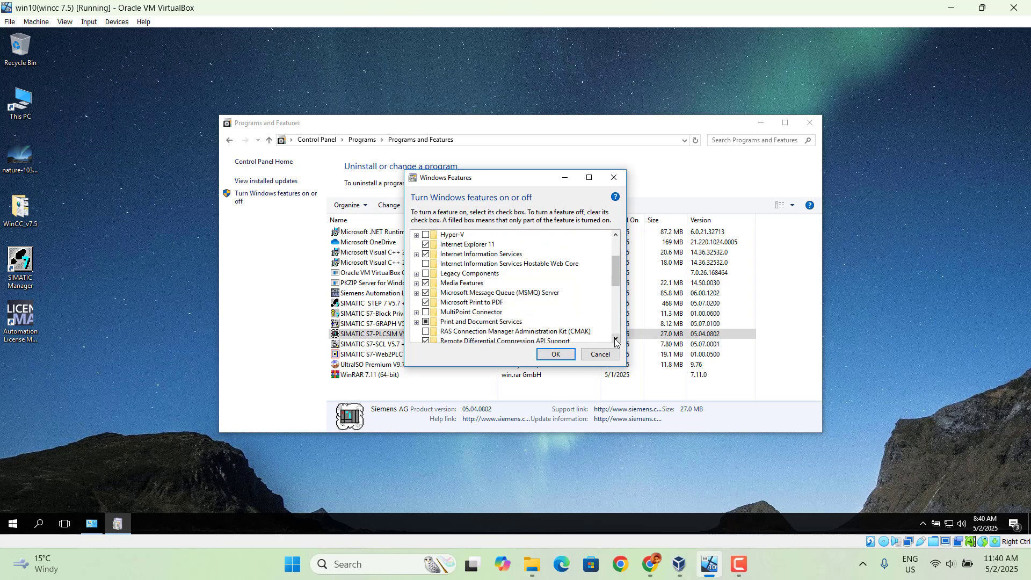
pyautogui.moveTo(471, 303)
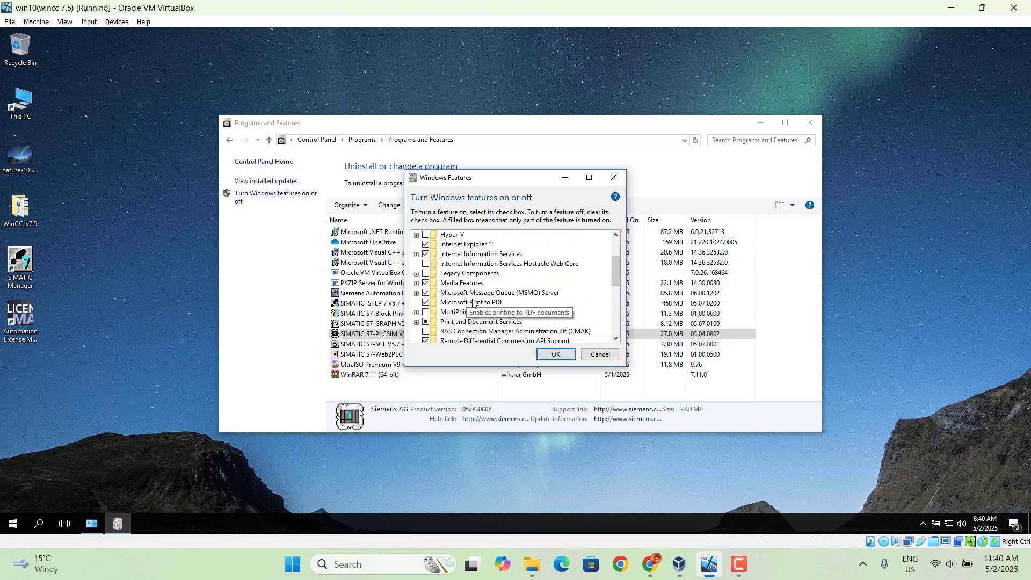
pyautogui.moveTo(521, 300)
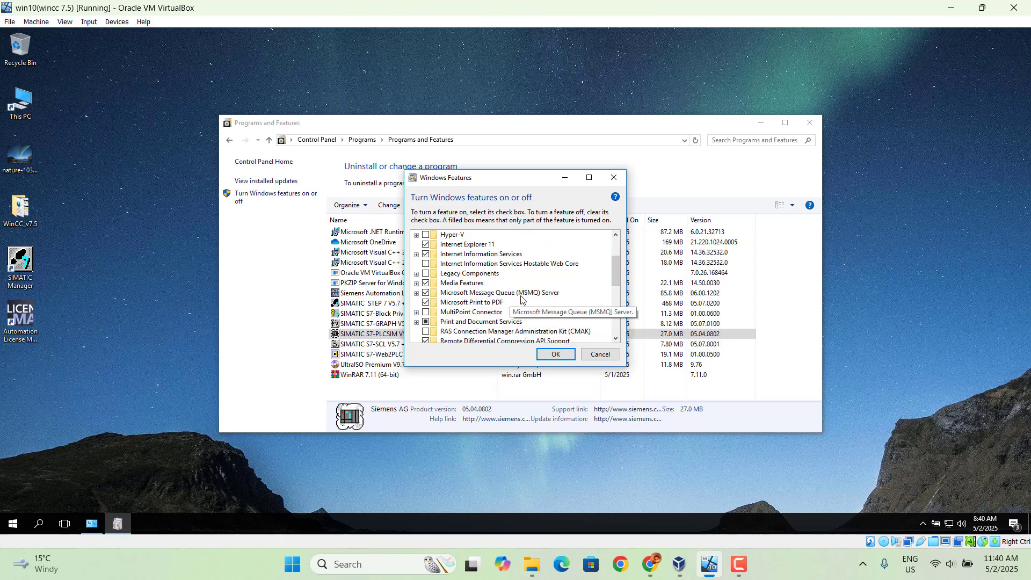
pyautogui.moveTo(454, 307)
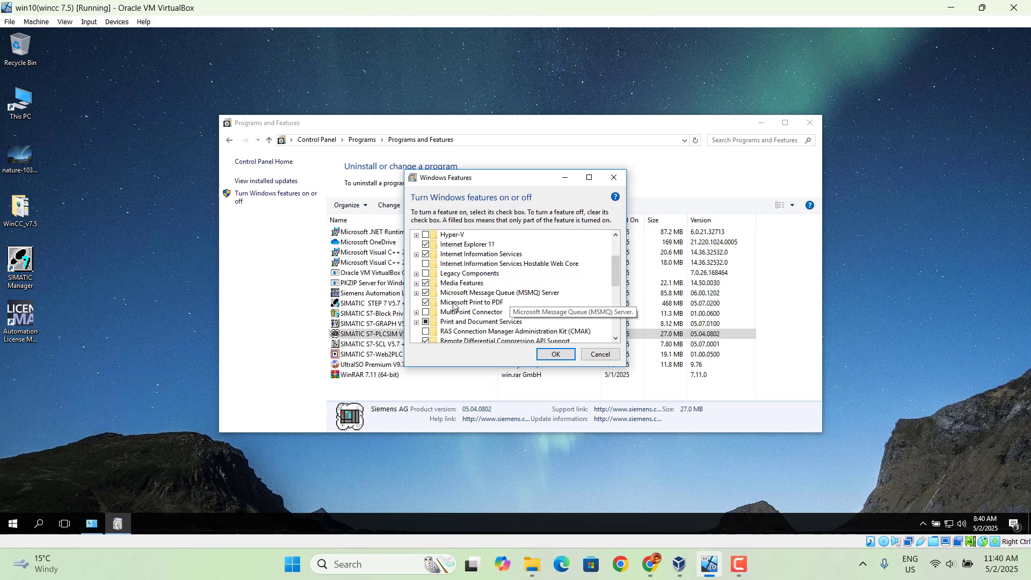
pyautogui.moveTo(428, 301)
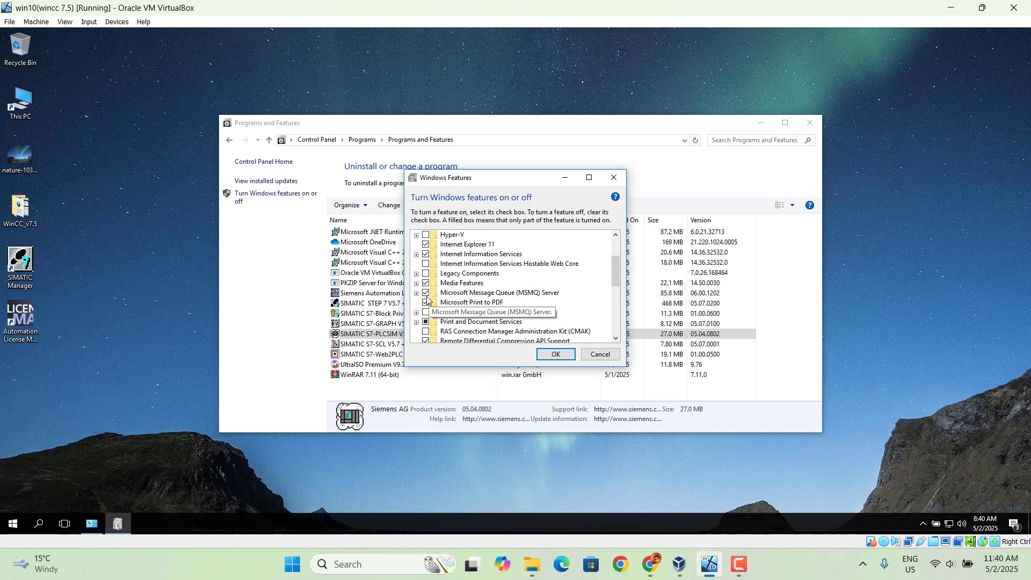
pyautogui.moveTo(426, 329)
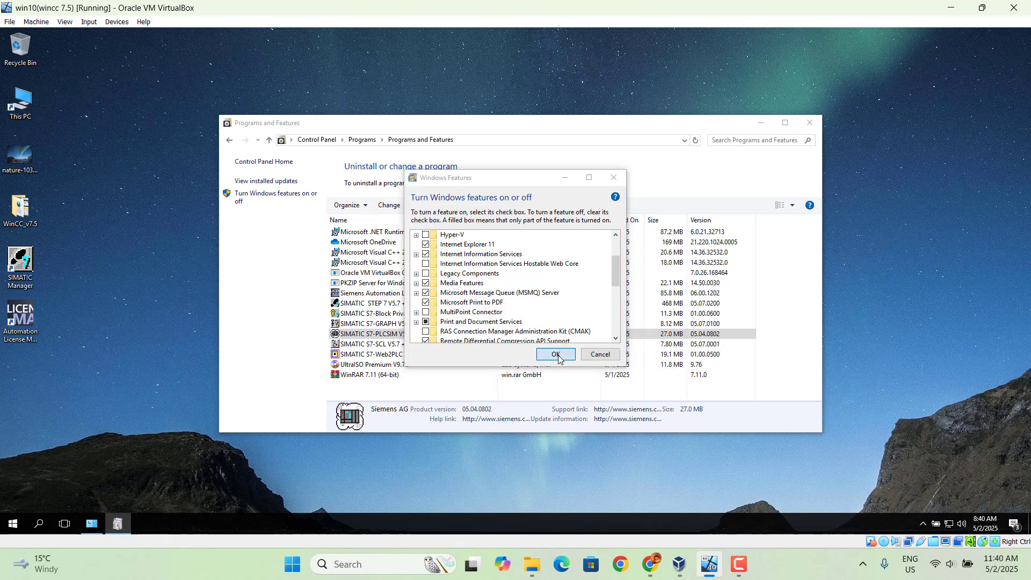
pyautogui.click(555, 354)
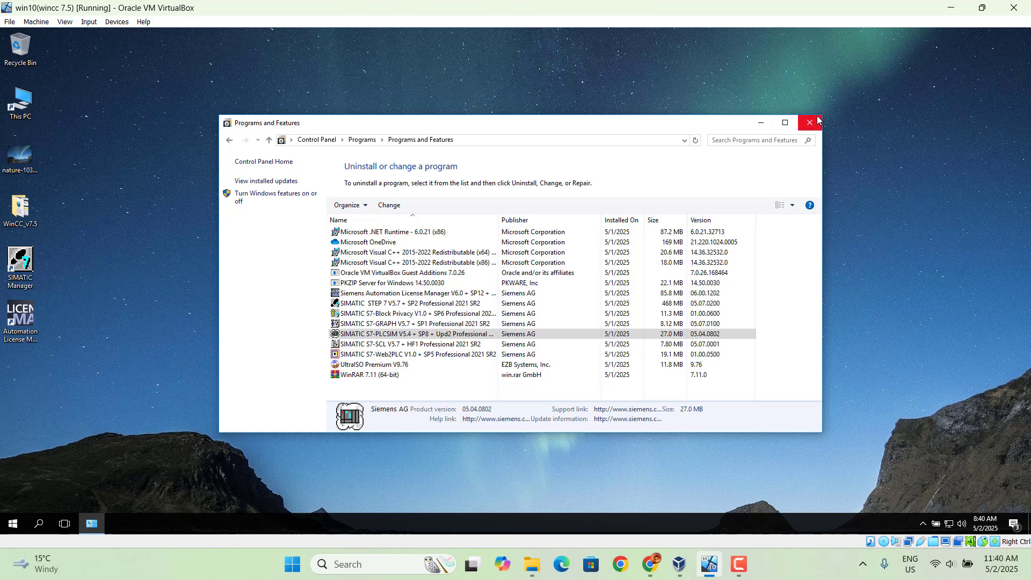
pyautogui.click(809, 122)
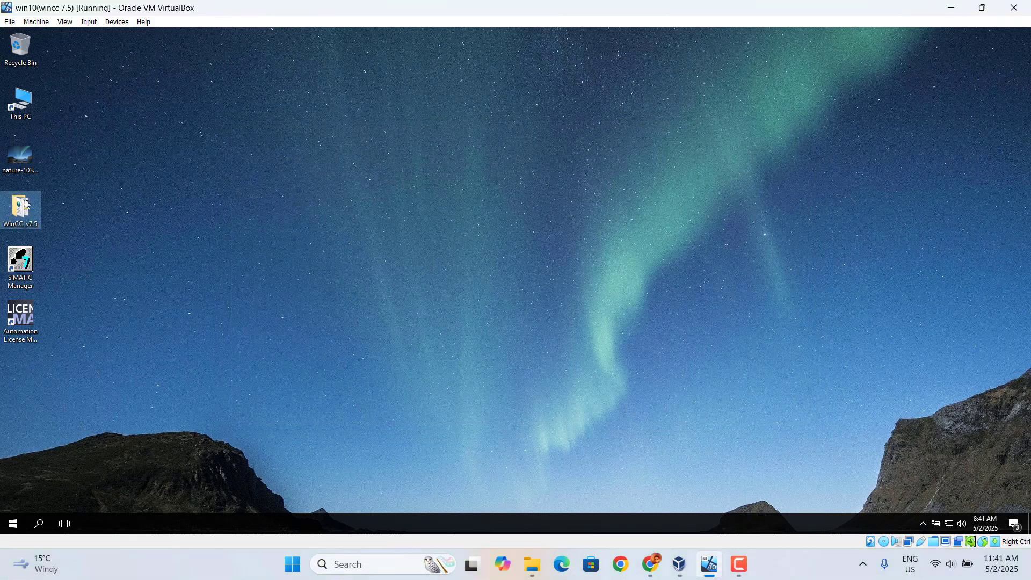
# Run Setup from the WinCC_v7.5 desktop folder as administrator, approving the UAC prompt.
pyautogui.doubleClick(20, 209)
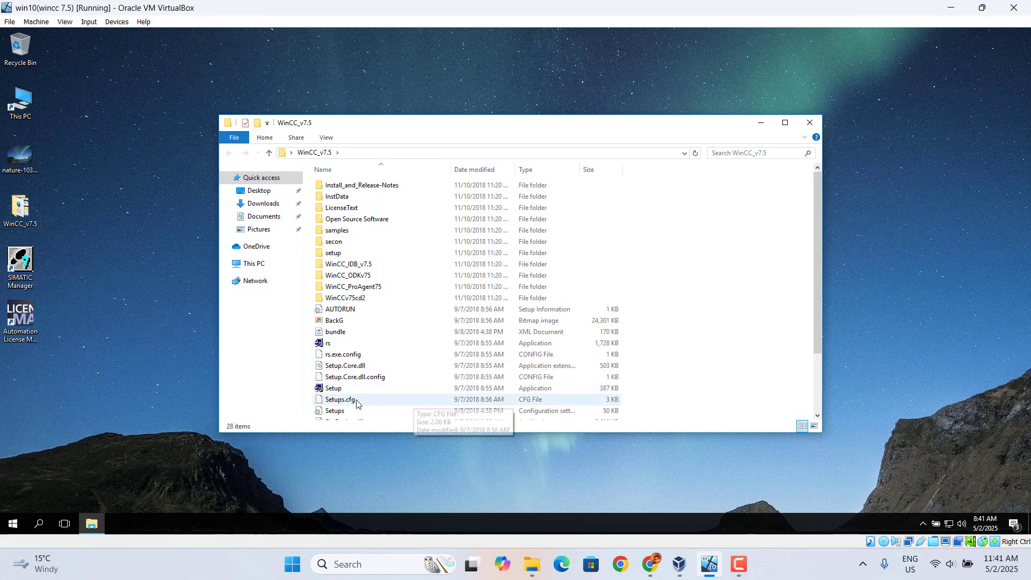
pyautogui.rightClick(332, 388)
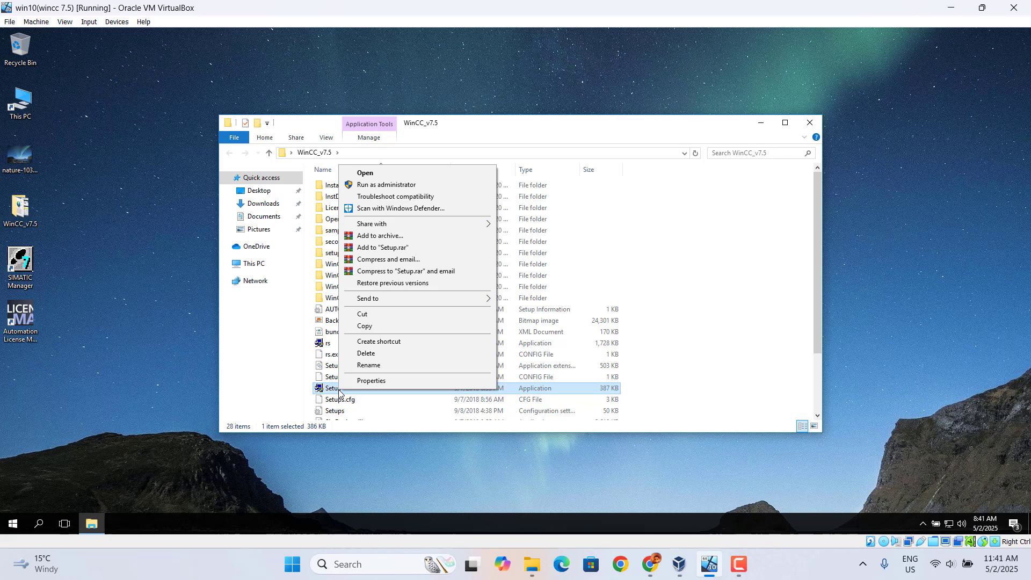
pyautogui.moveTo(386, 185)
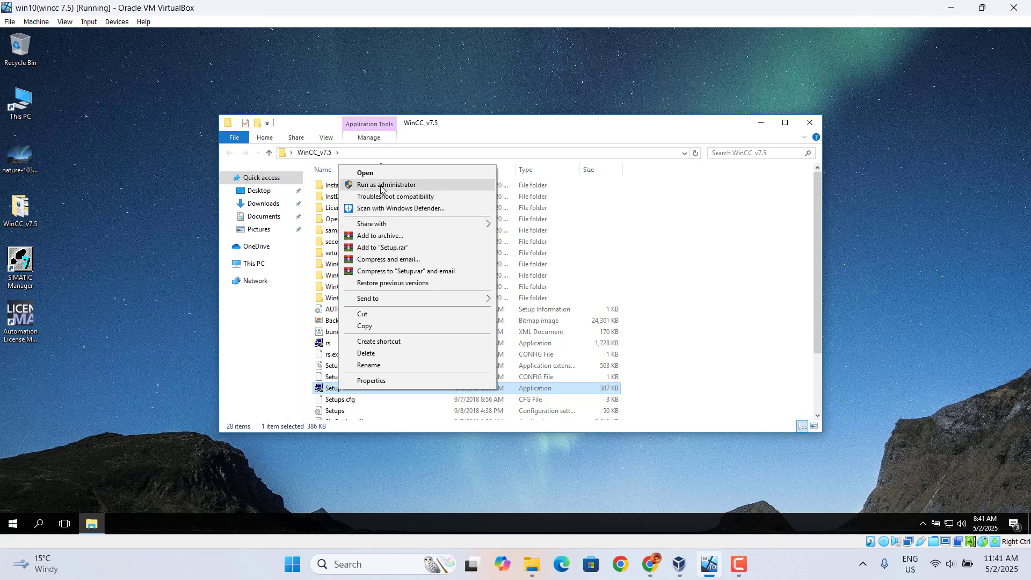
pyautogui.click(386, 184)
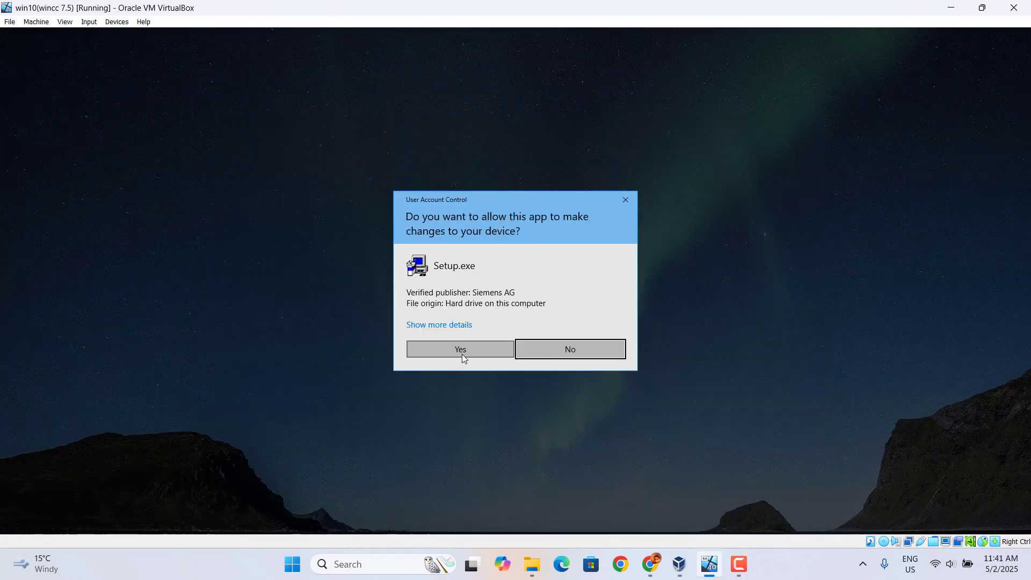
pyautogui.click(459, 348)
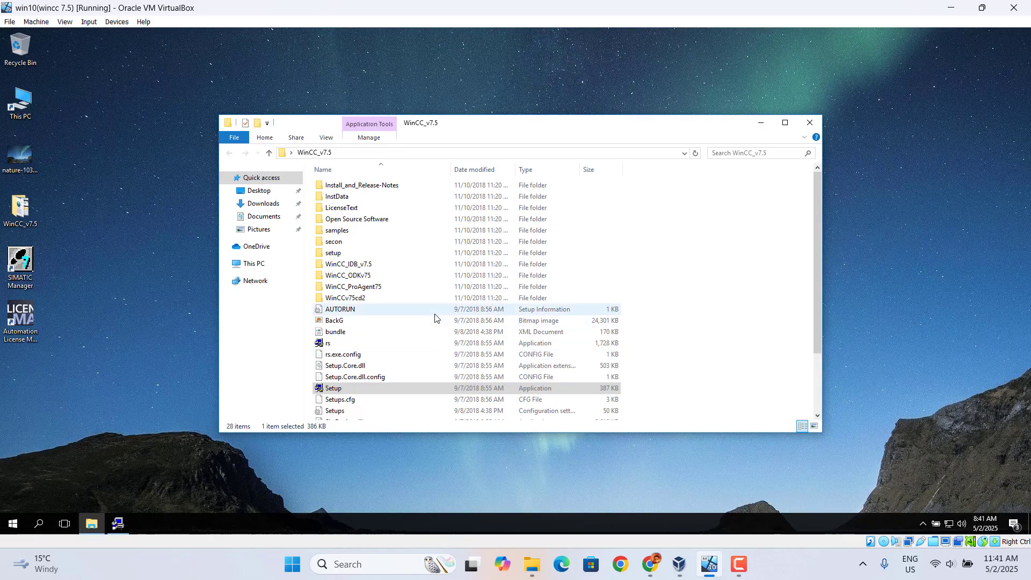
pyautogui.doubleClick(333, 387)
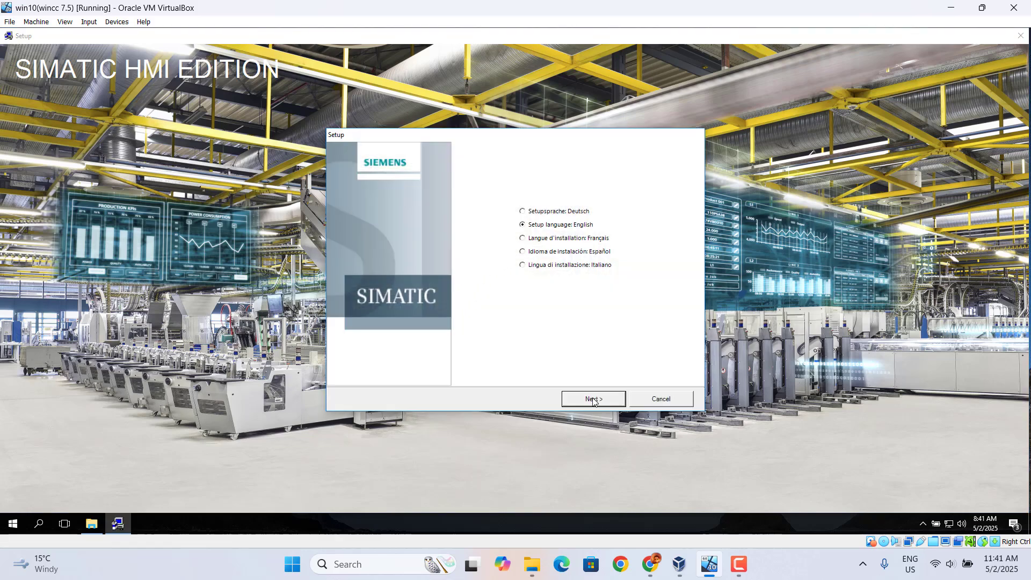
# Choose English, accept the license conditions, keep Install, and pick User-defined installation.
pyautogui.click(591, 398)
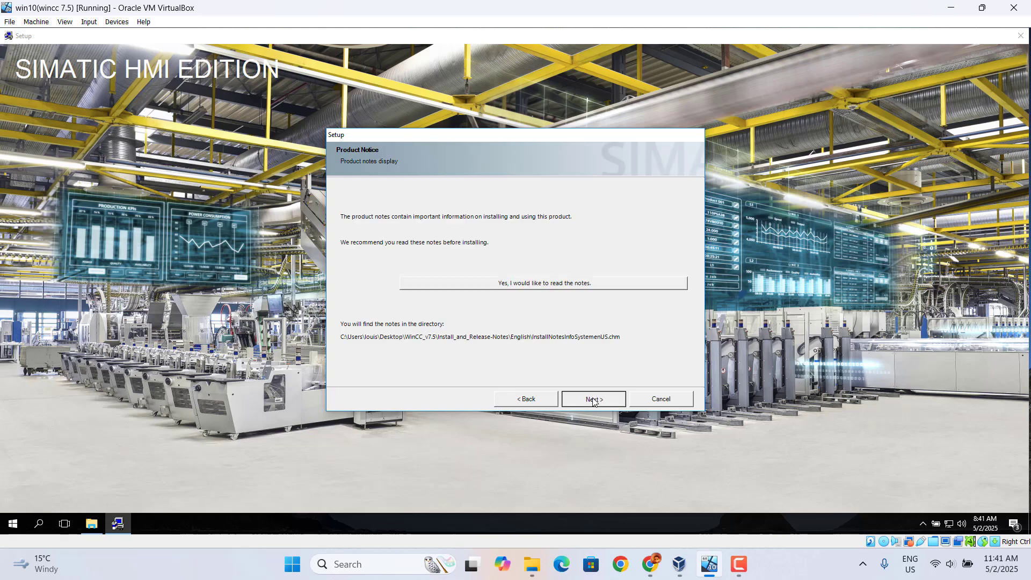
pyautogui.click(592, 399)
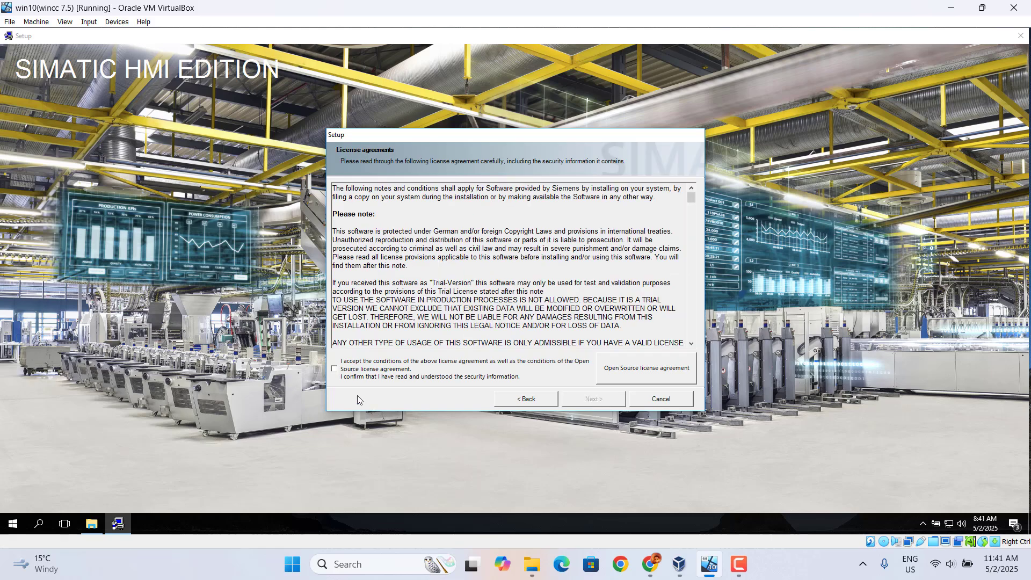
pyautogui.click(334, 369)
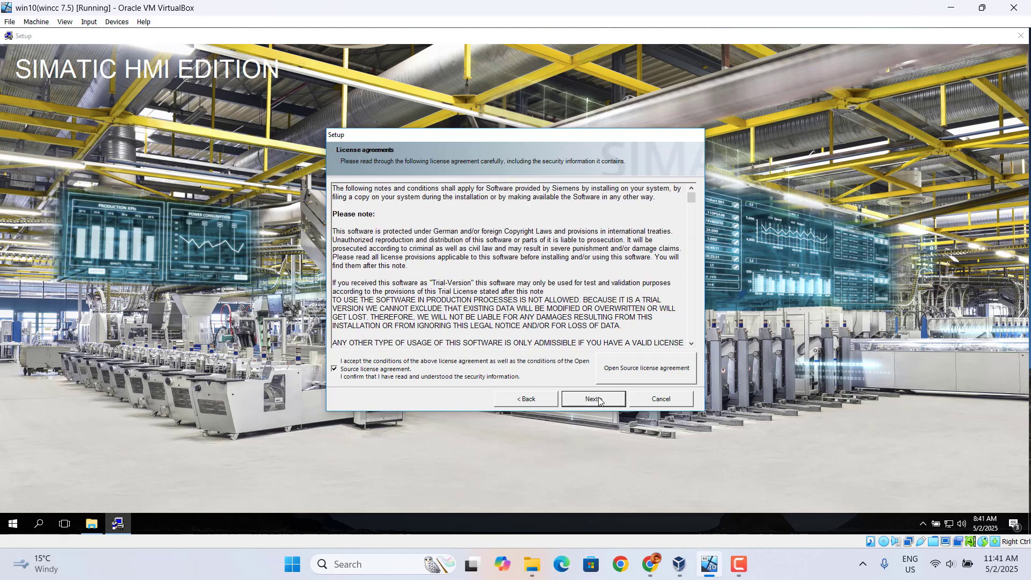
pyautogui.click(591, 399)
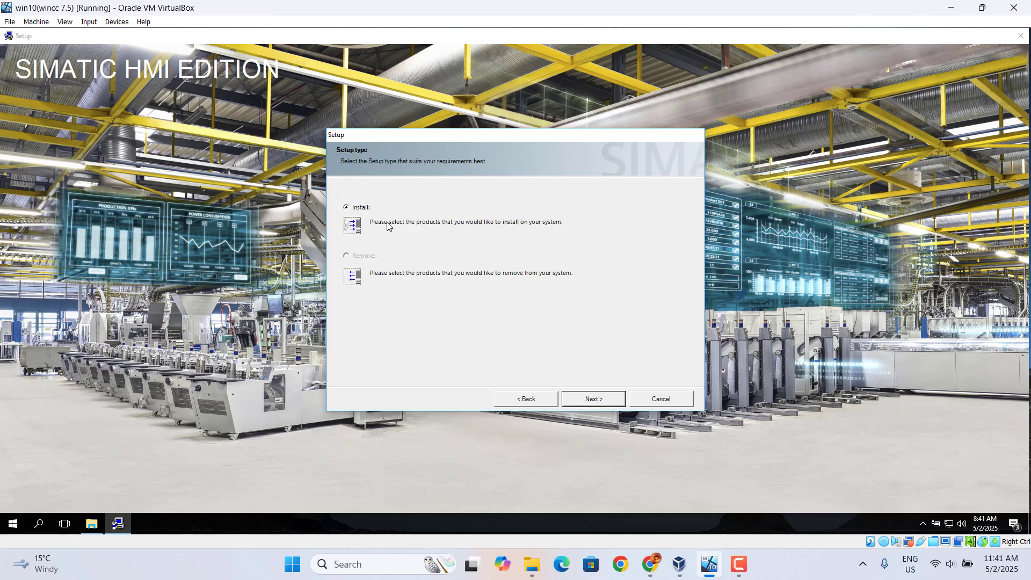
pyautogui.click(591, 398)
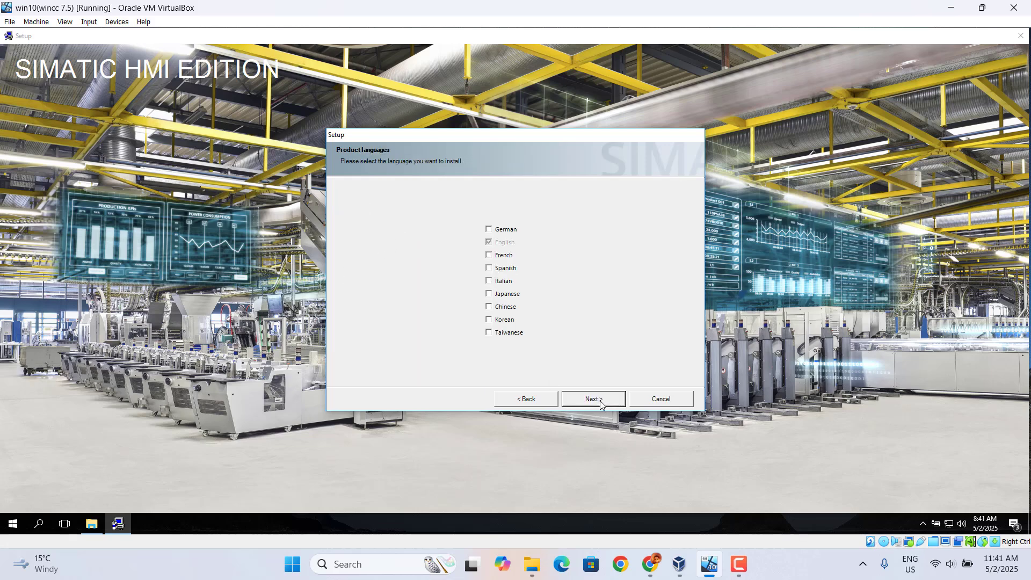
pyautogui.moveTo(595, 410)
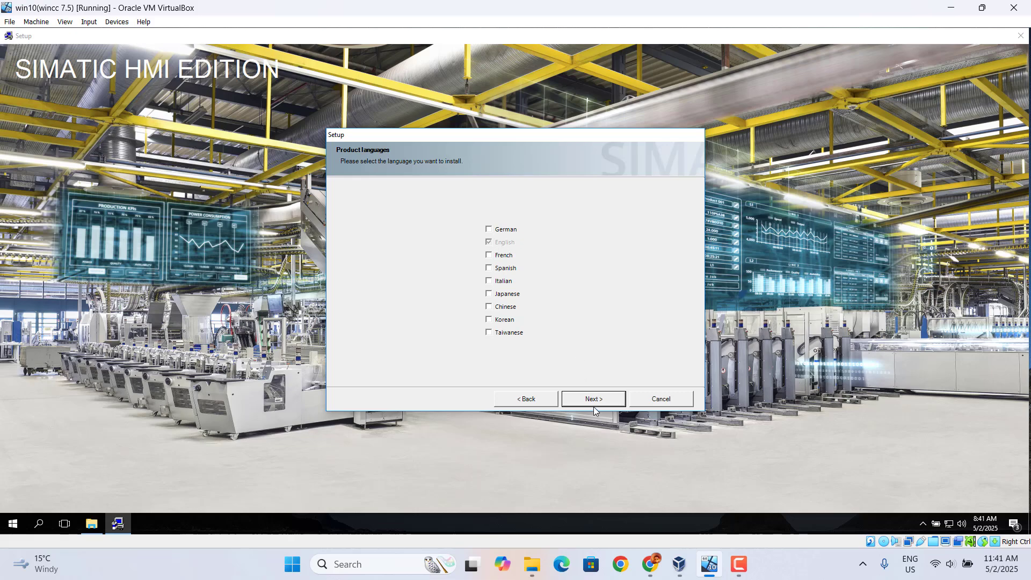
pyautogui.click(591, 398)
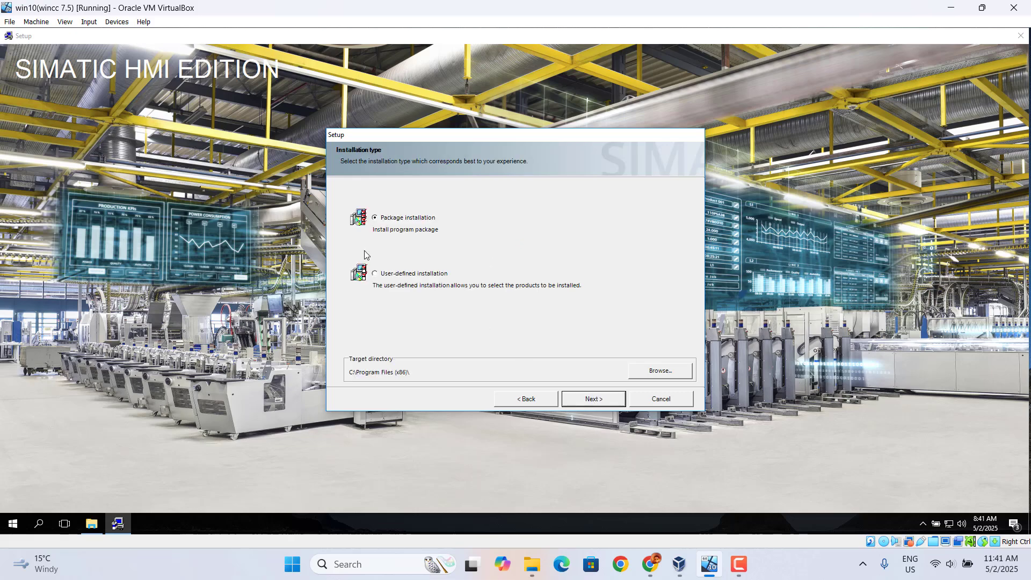
pyautogui.click(374, 273)
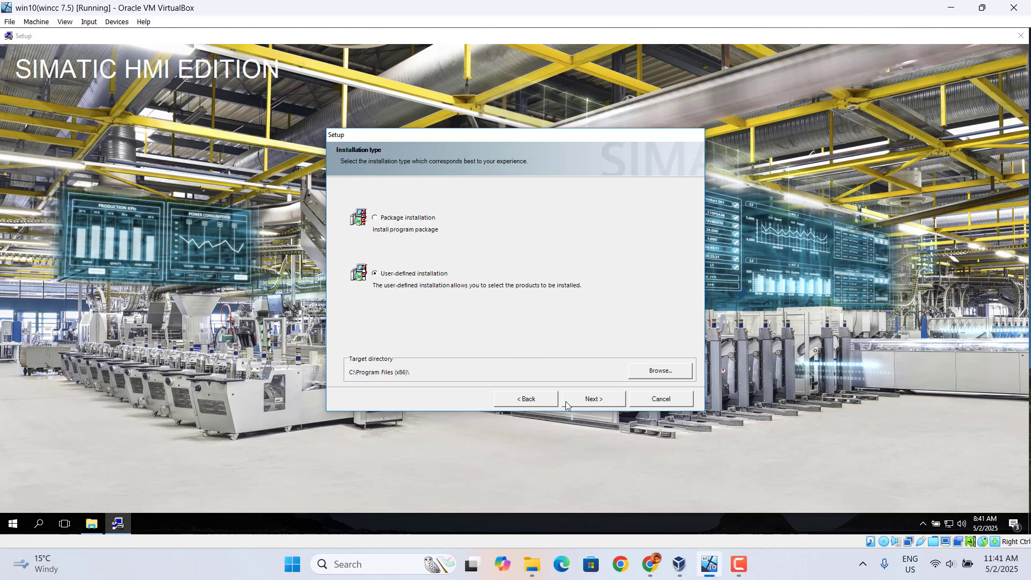
# Tick WinCC Complete (9782 MB) in the Programs list and advance to the SQL Server license.
pyautogui.click(591, 398)
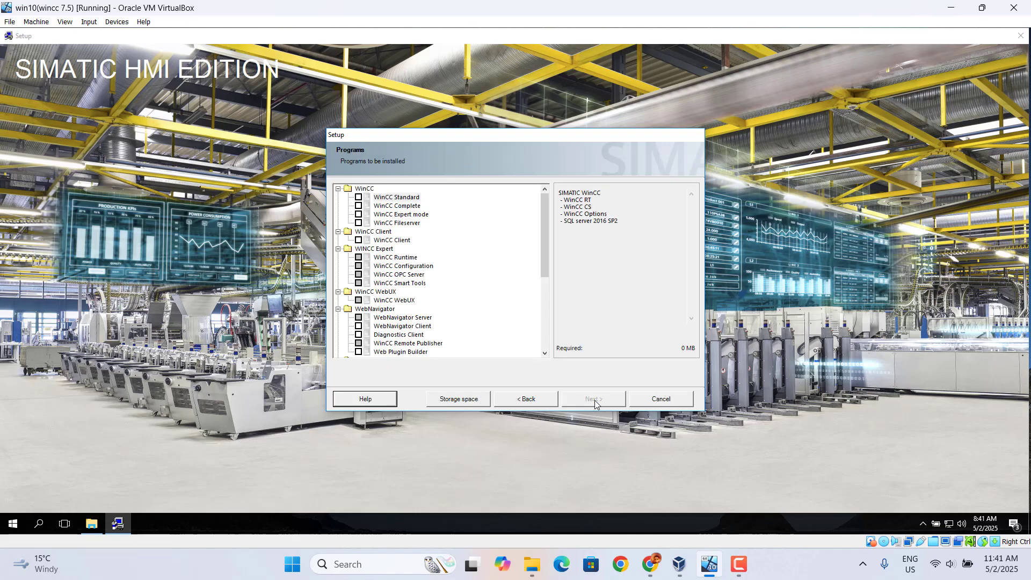
pyautogui.moveTo(363, 213)
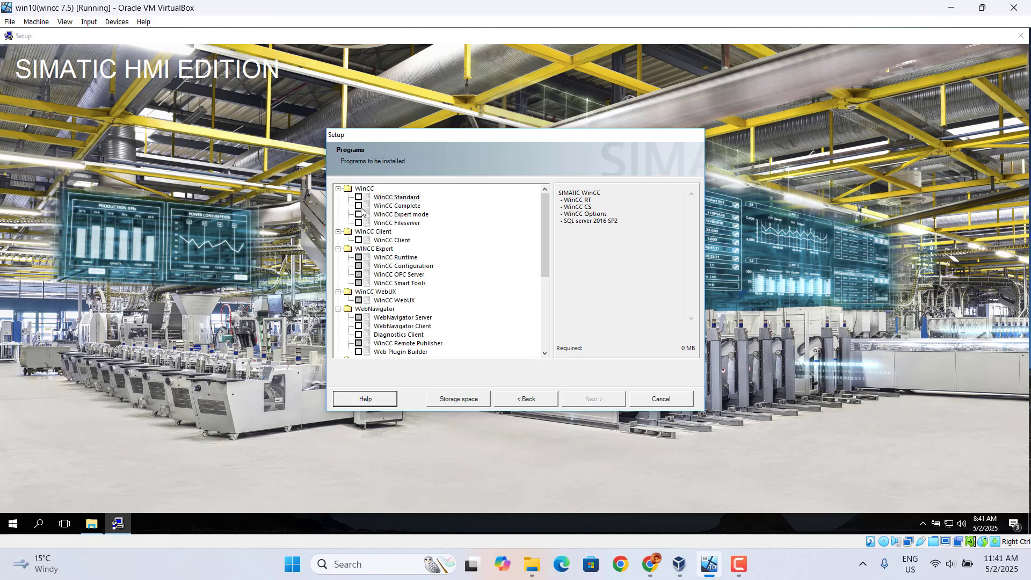
pyautogui.click(359, 206)
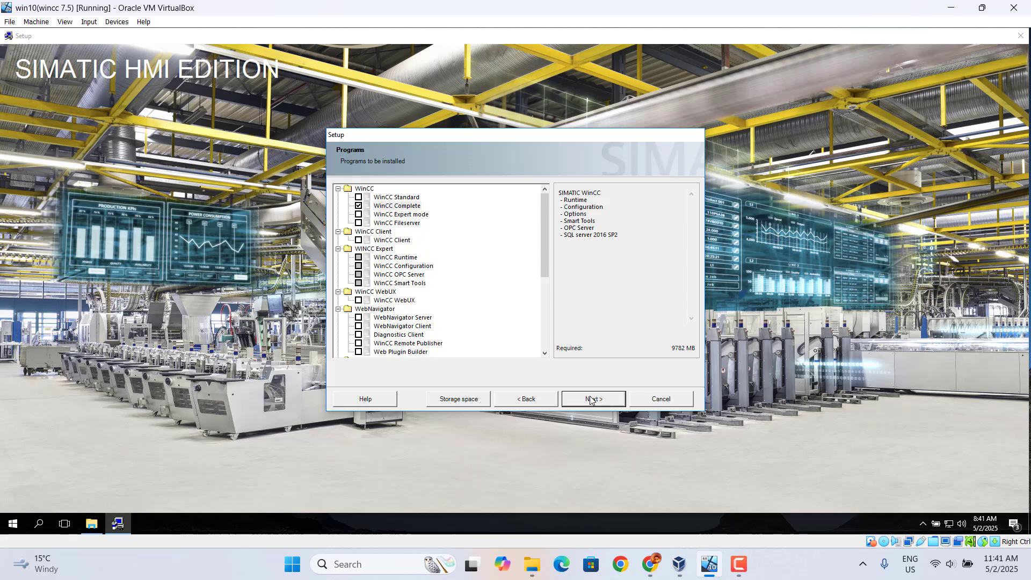
pyautogui.click(591, 399)
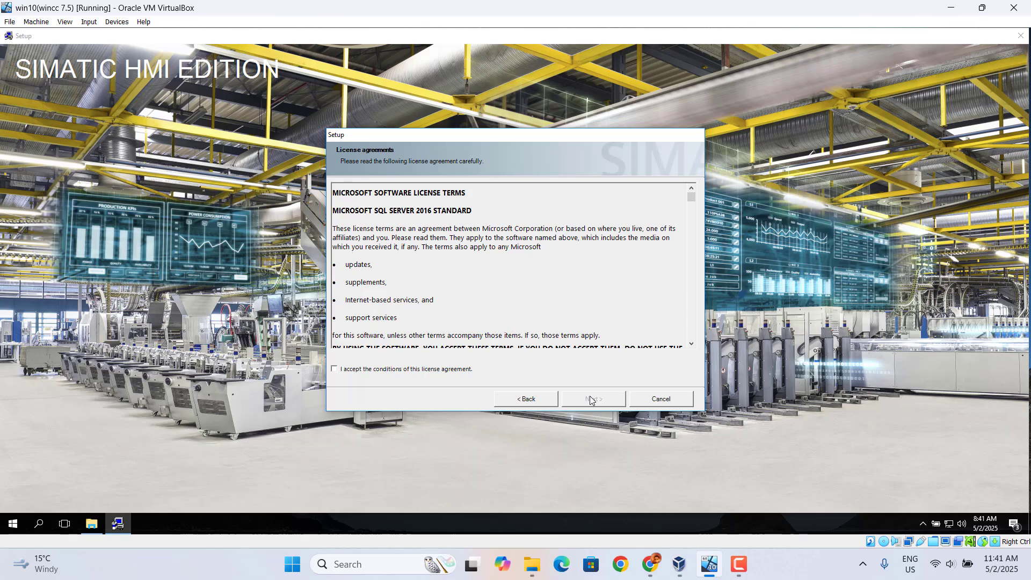
pyautogui.moveTo(249, 389)
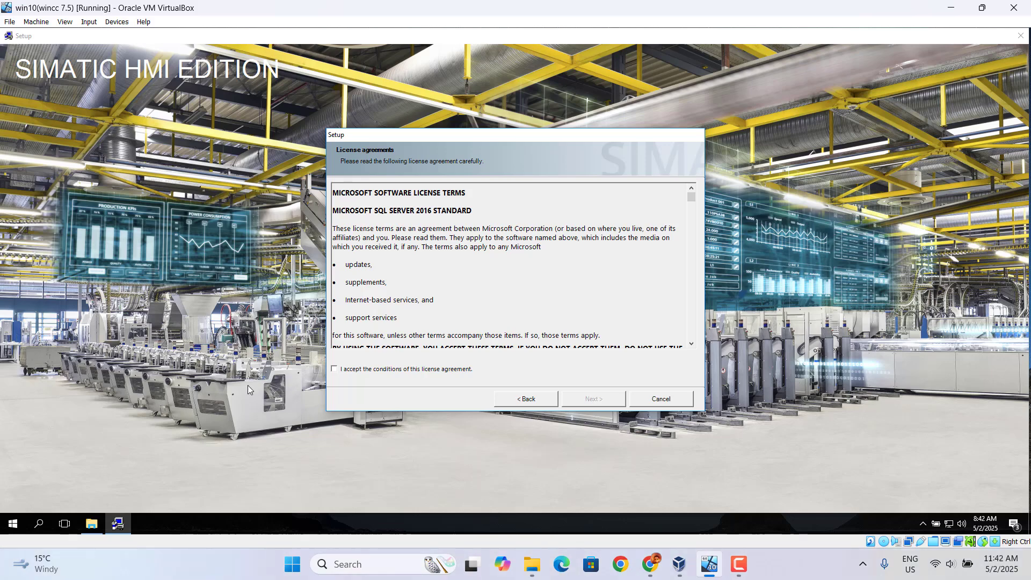
# Accept the SQL Server 2016 license terms and the system settings changes.
pyautogui.click(333, 369)
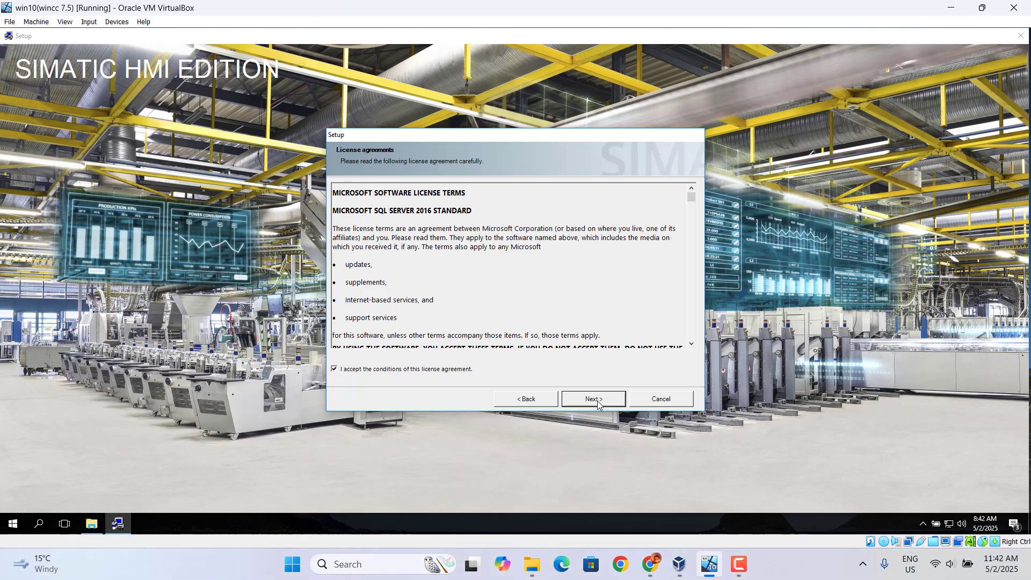
pyautogui.click(592, 398)
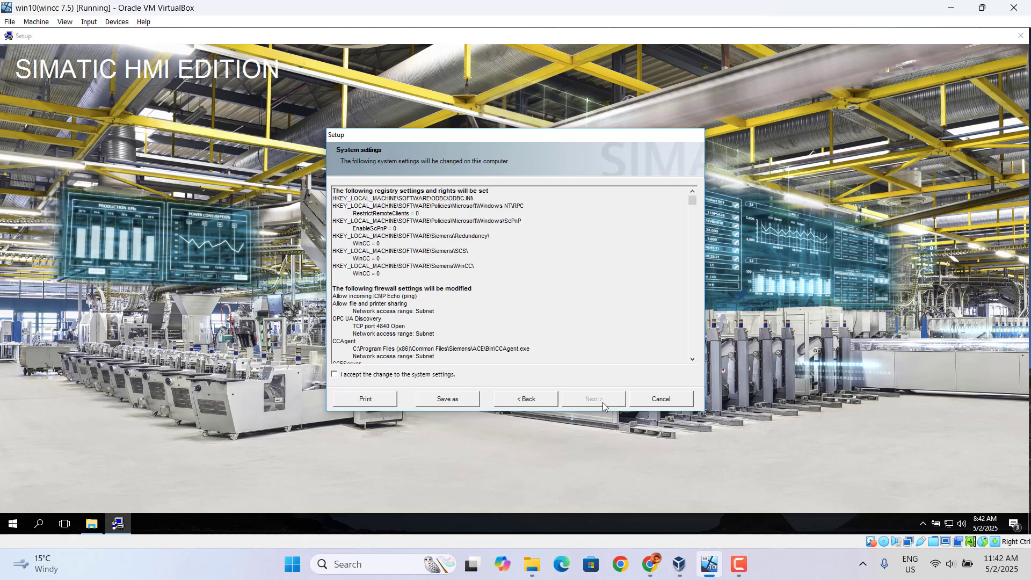
pyautogui.click(334, 374)
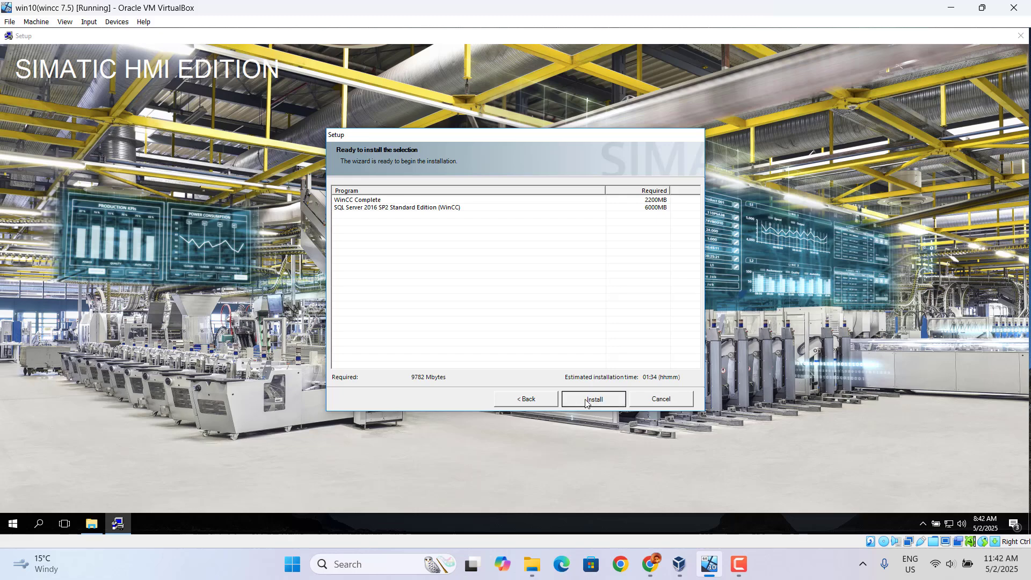
# Install WinCC Complete and finish setup with 'Yes, restart the computer now'.
pyautogui.click(592, 399)
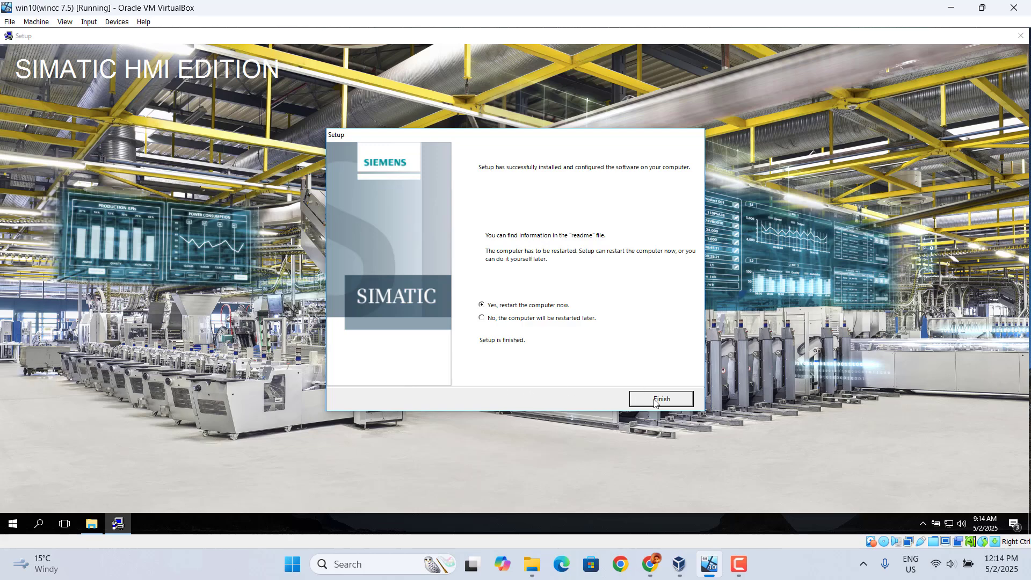
pyautogui.click(661, 398)
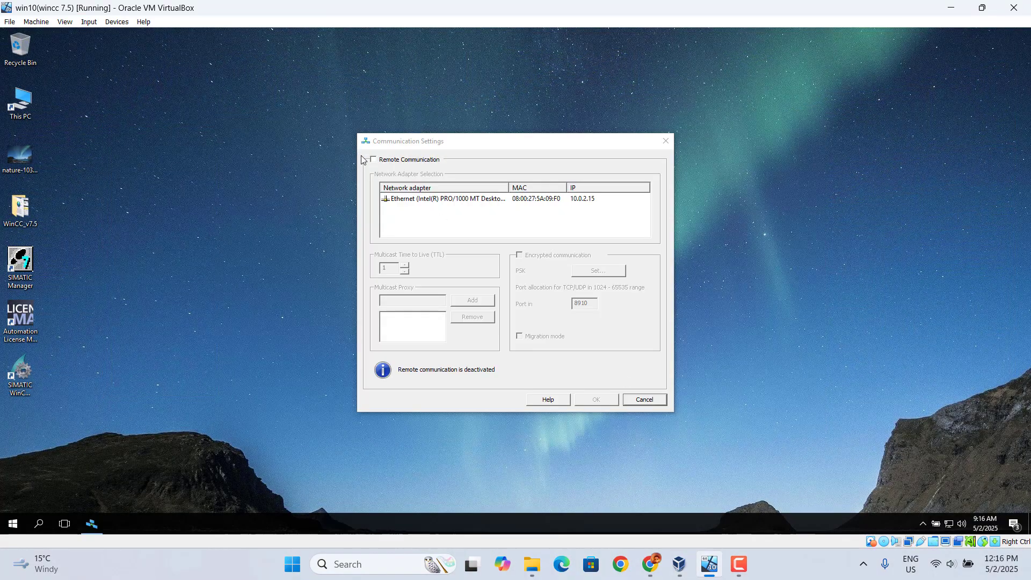
# Tick Remote Communication, cancel the Set PSK prompt, and cancel Communication Settings.
pyautogui.click(597, 270)
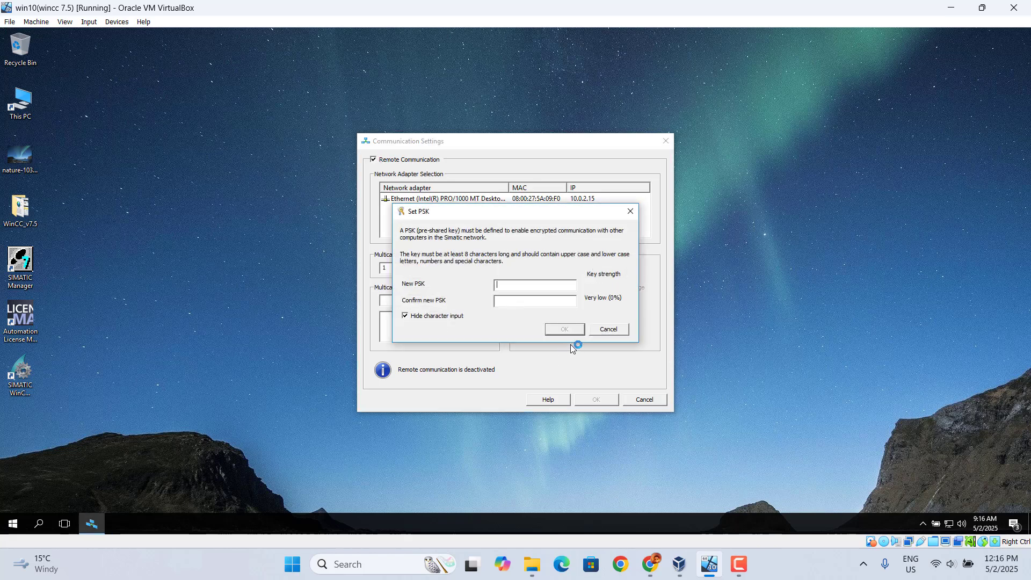
pyautogui.click(607, 328)
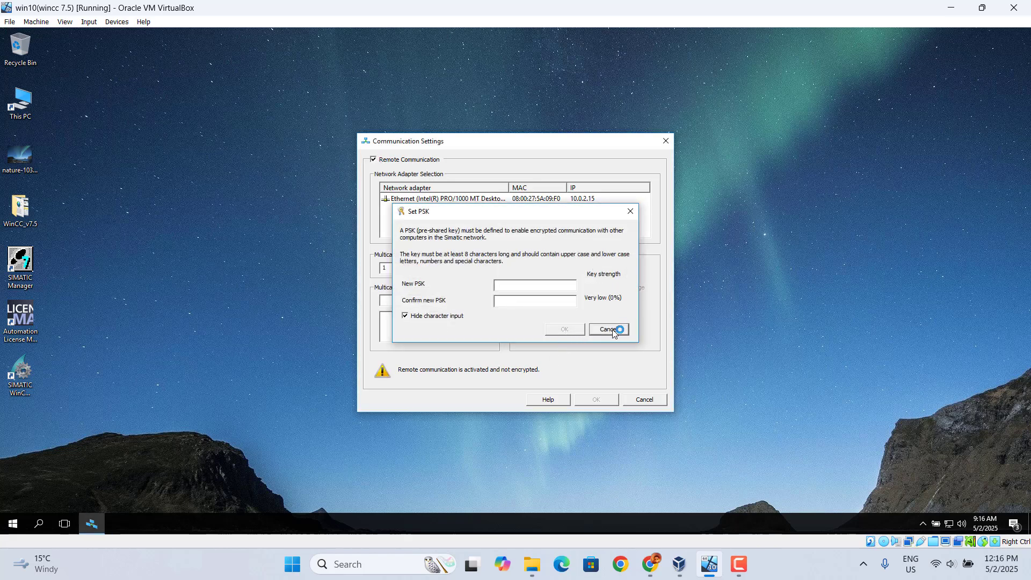
pyautogui.click(607, 329)
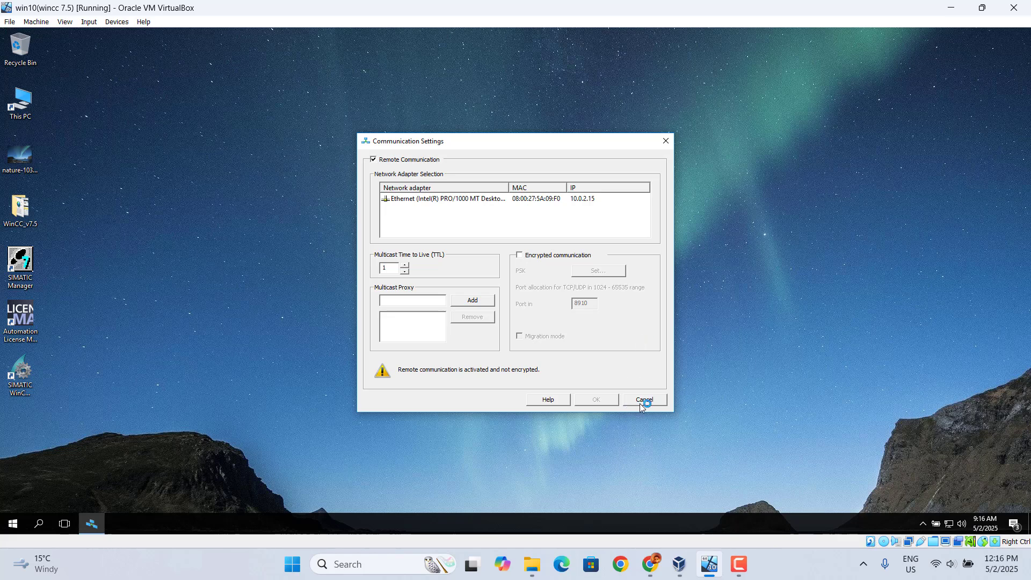
pyautogui.click(643, 399)
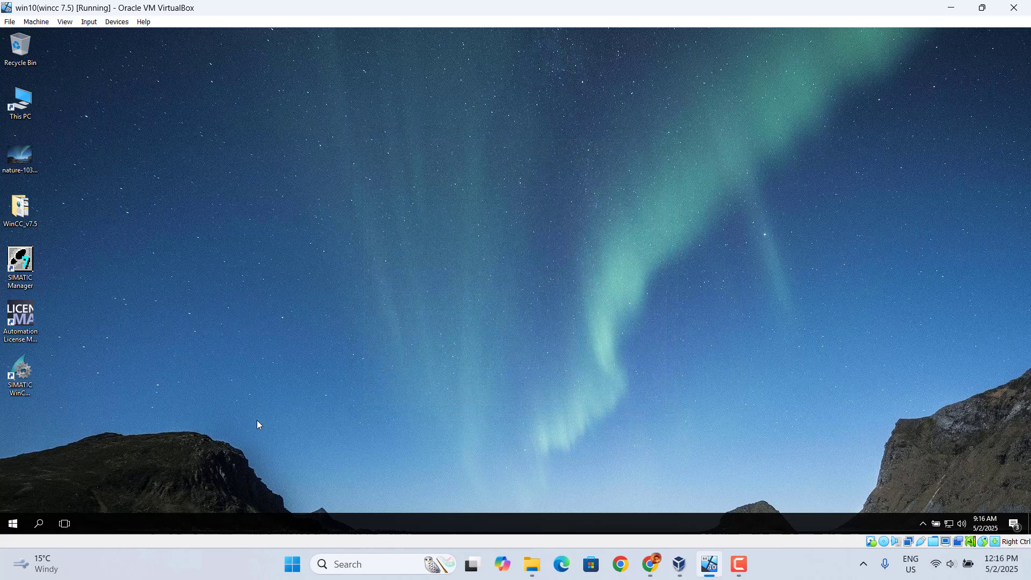
pyautogui.moveTo(20, 378)
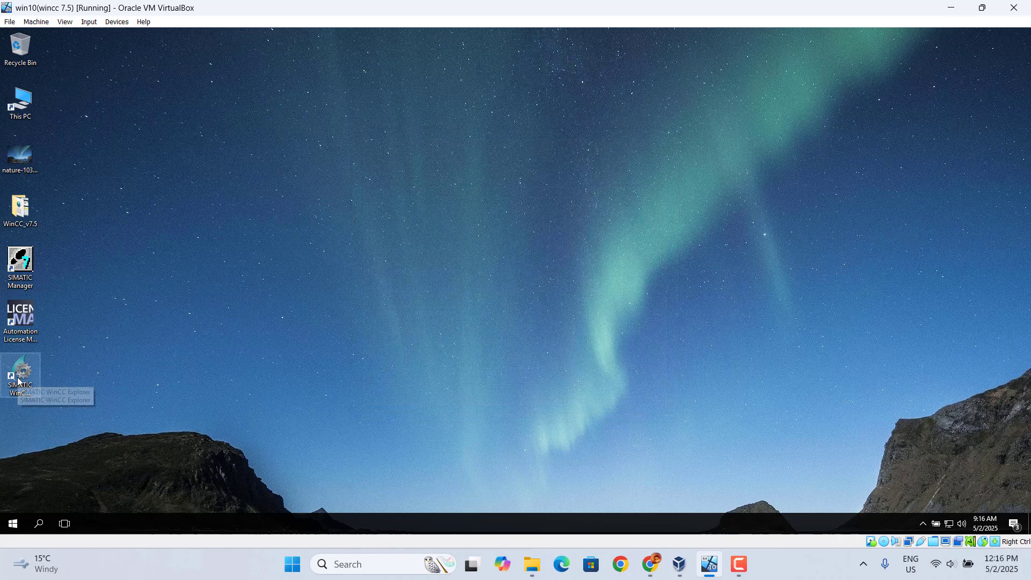
# Launch WinCC Explorer and create a Single-User Project named 'louis'.
pyautogui.doubleClick(20, 374)
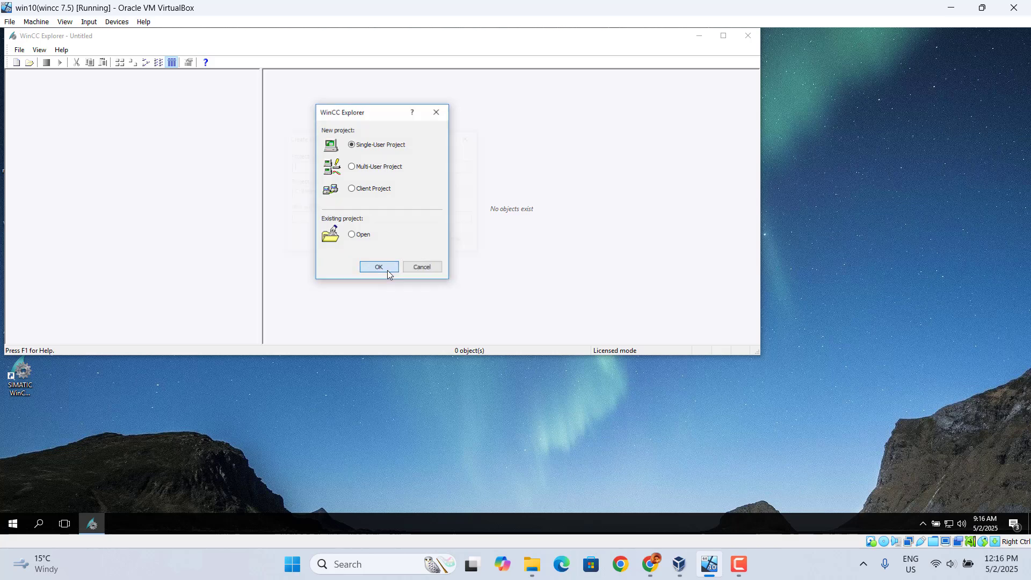
pyautogui.click(378, 267)
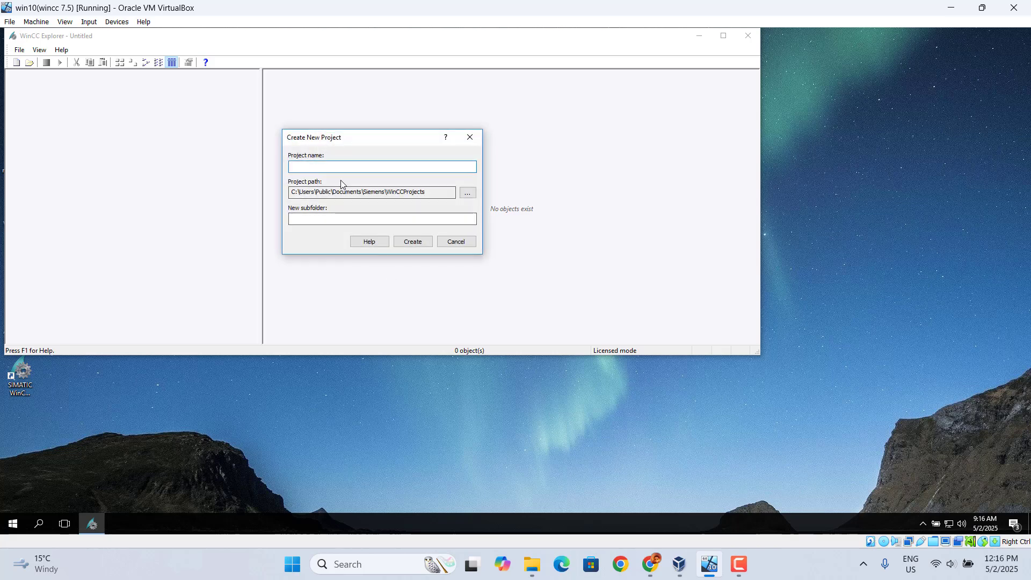
pyautogui.write('loui')
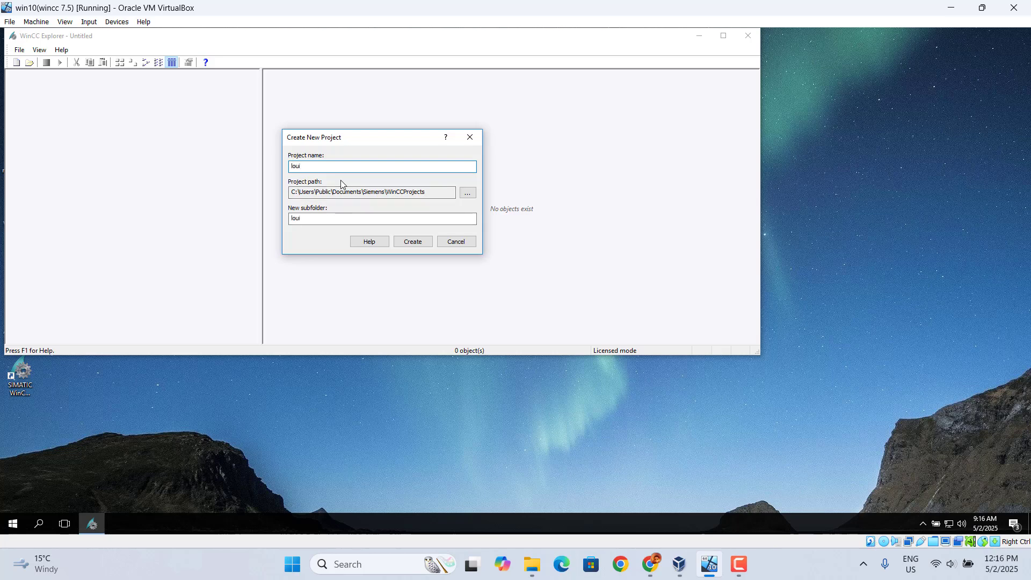
pyautogui.write('s')
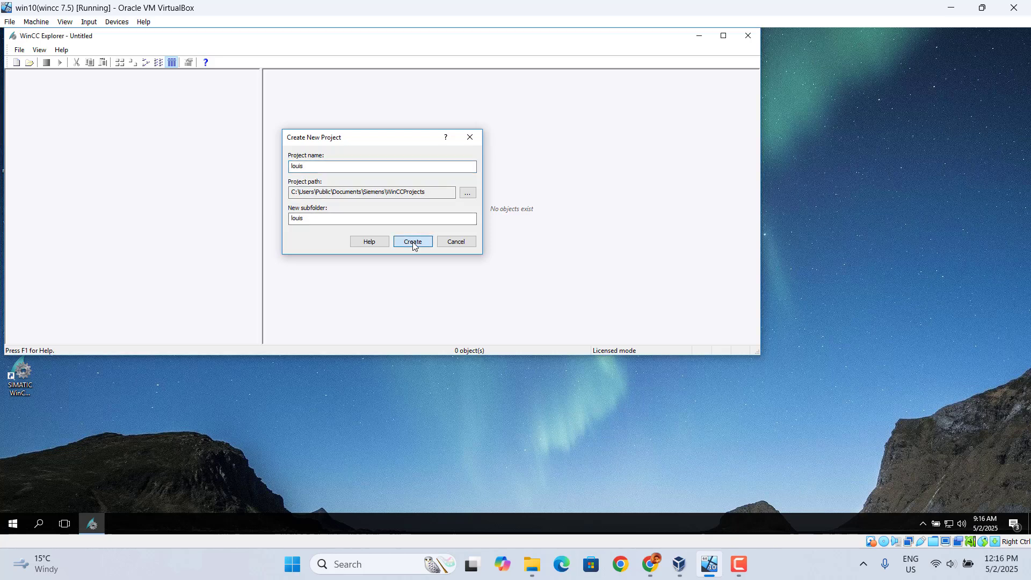
pyautogui.click(413, 241)
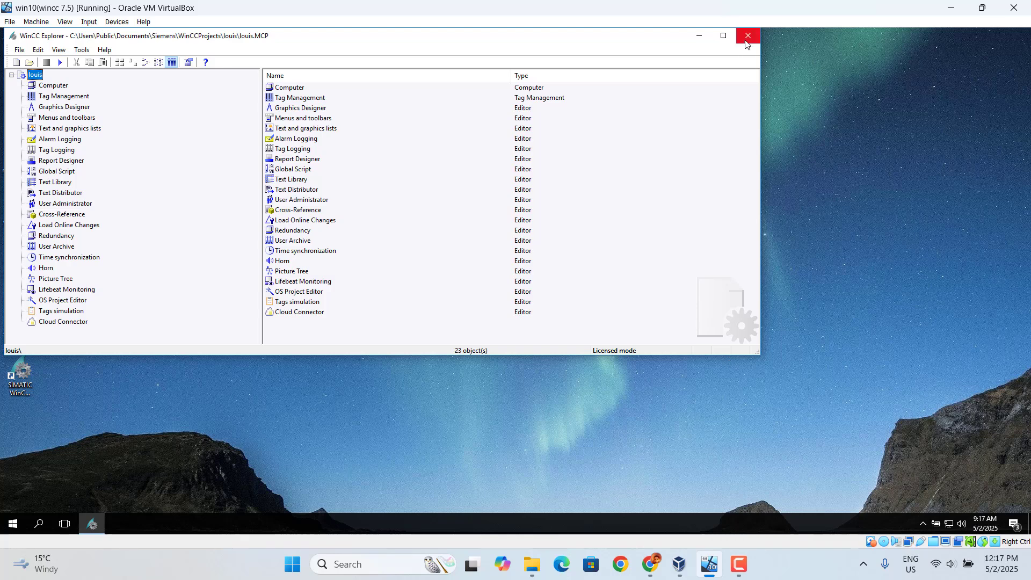
pyautogui.moveTo(747, 35)
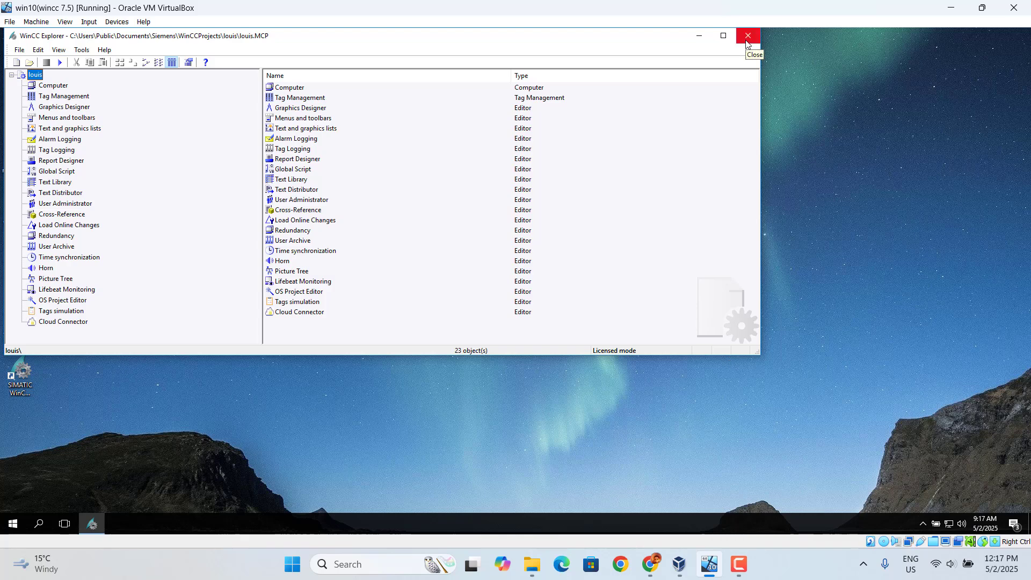
# Close the WinCC Explorer window to bring up the exit confirmation for project louis.
pyautogui.click(747, 36)
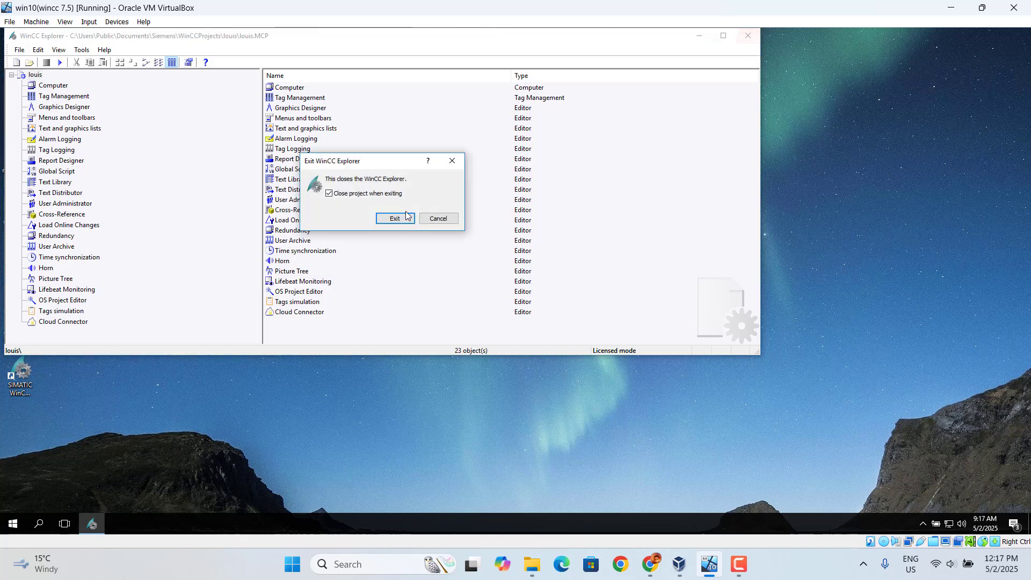